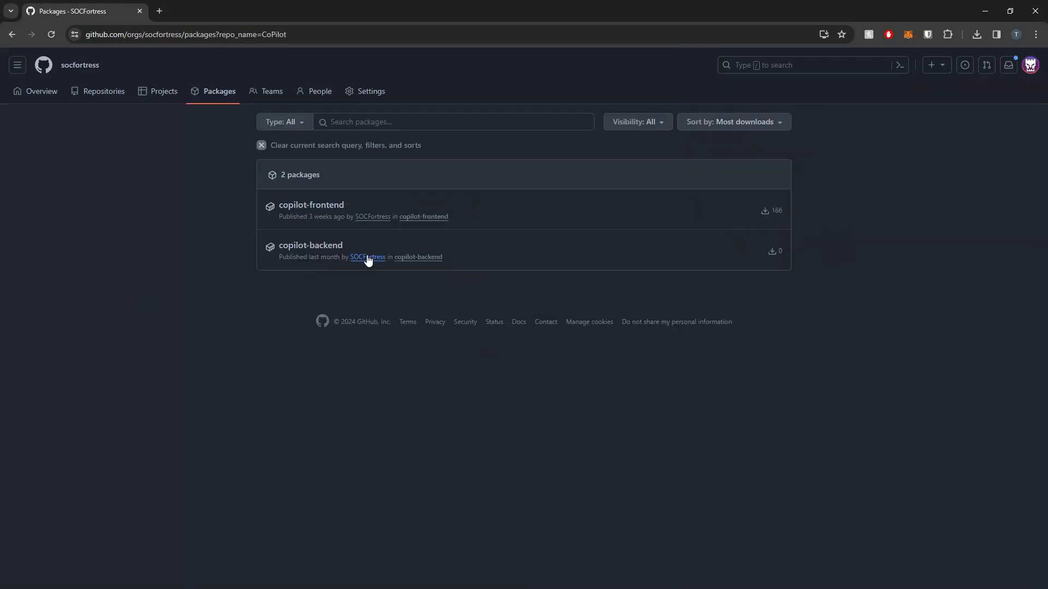
mouse_move(424, 230)
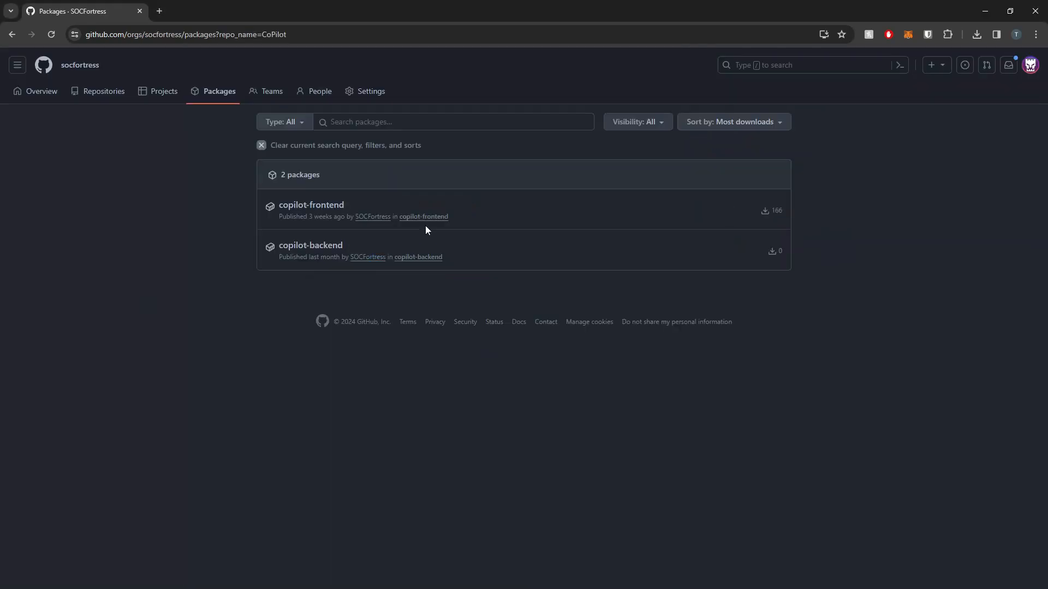
mouse_move(418, 257)
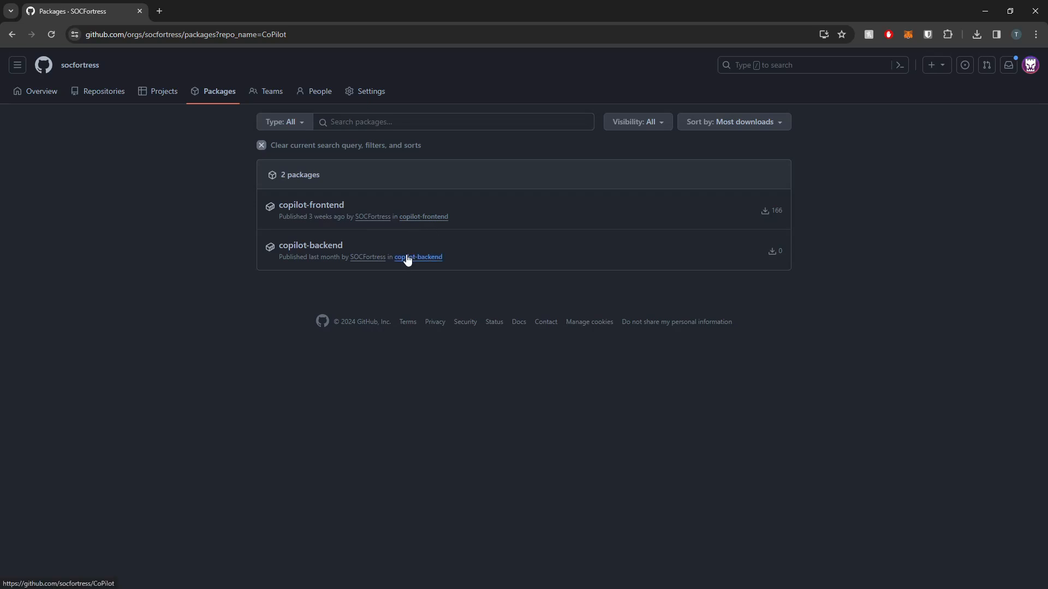
mouse_move(334, 215)
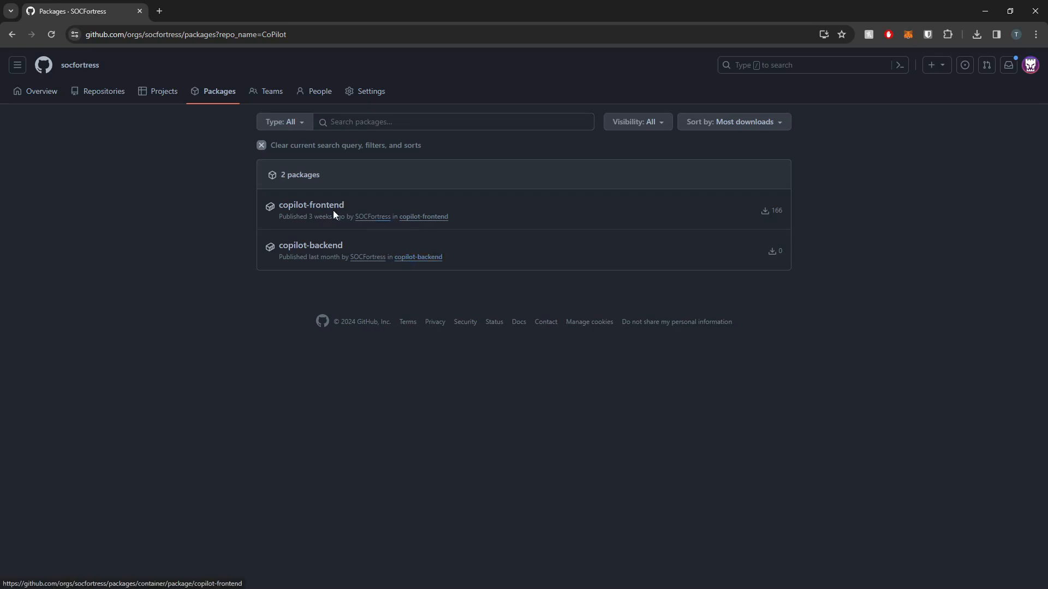
Open the socfortress/CoPilot source repository from the copilot-backend package link
double_click(311, 205)
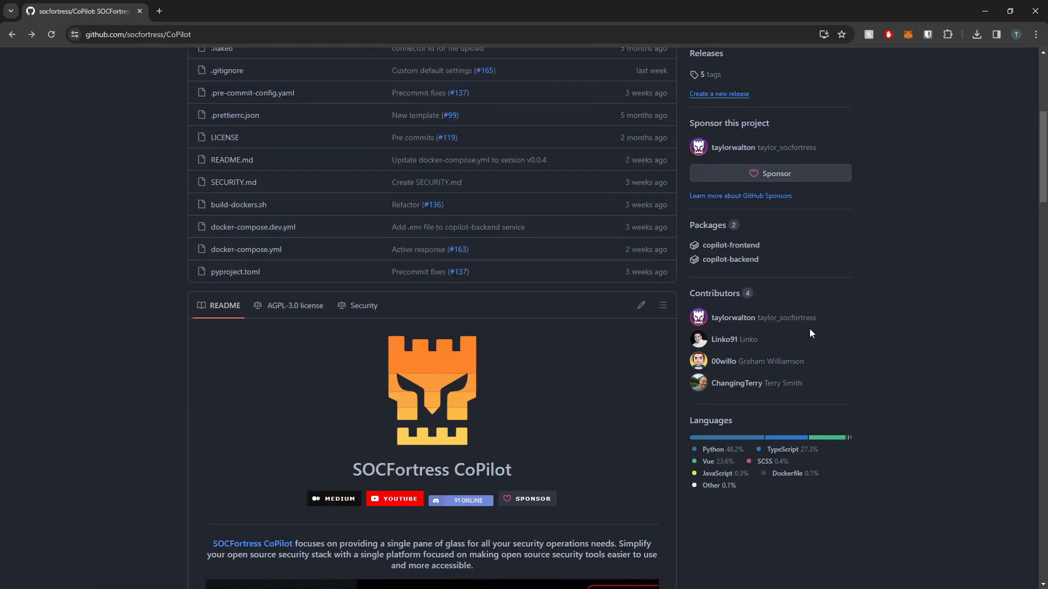
Highlight the 'Docker and Docker Compose installed' prerequisite in the Running Copilot section
scroll(down, 3)
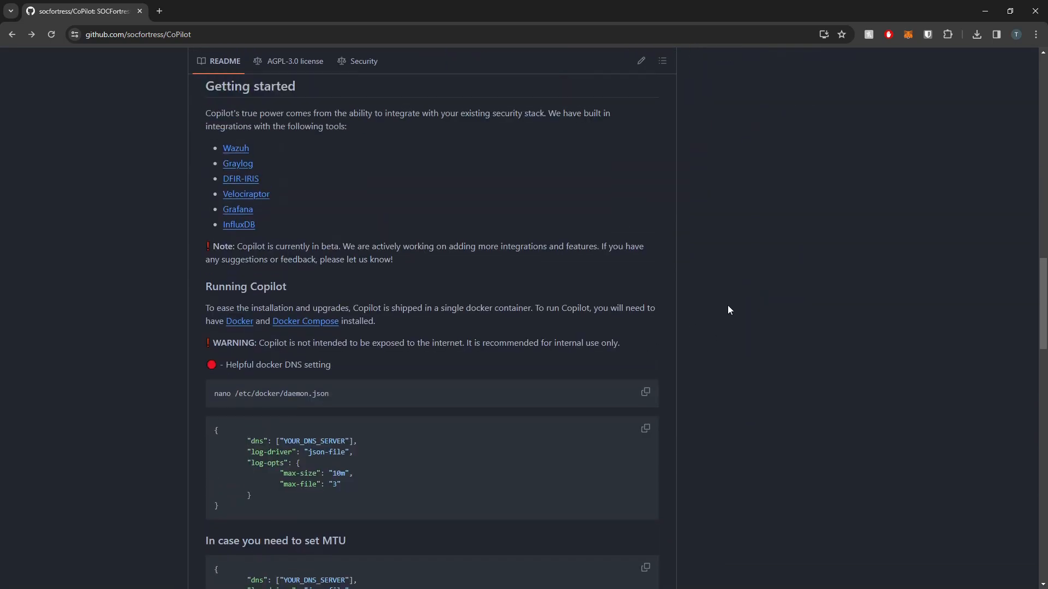
mouse_move(525, 415)
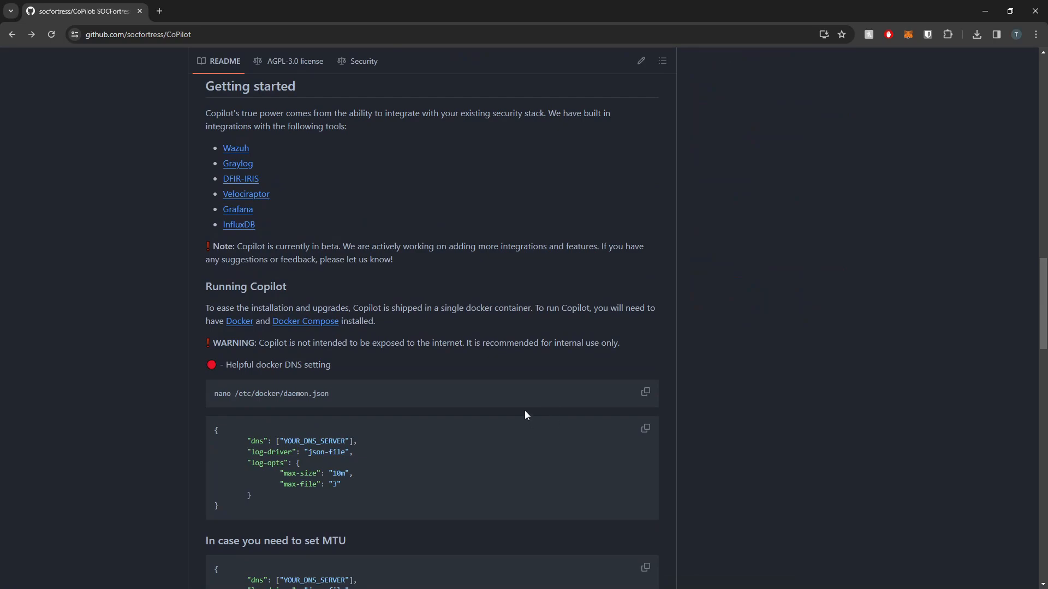
mouse_move(378, 334)
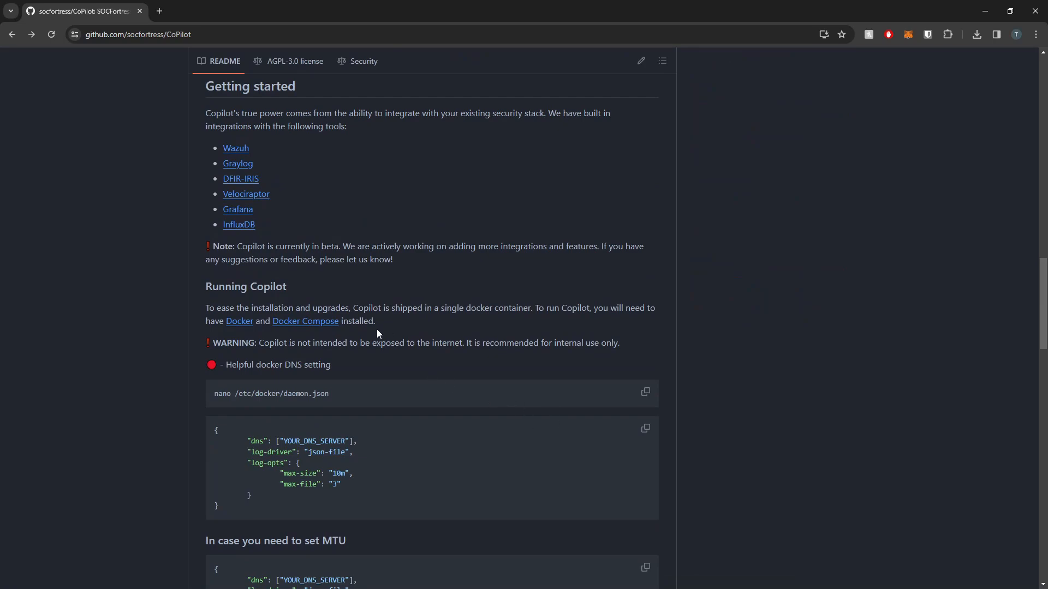
drag(227, 321, 376, 320)
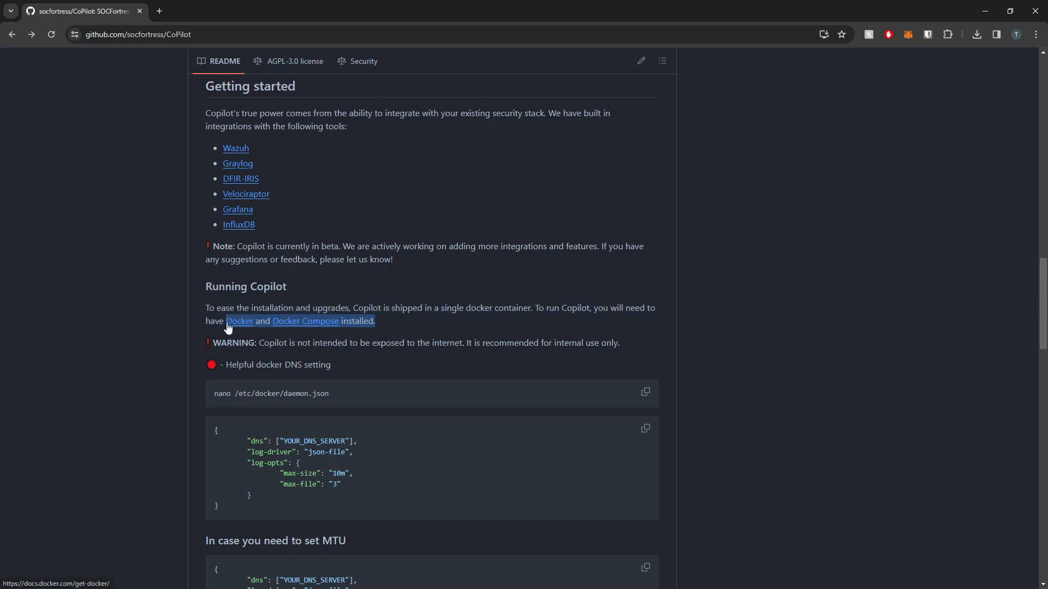
scroll(down, 3)
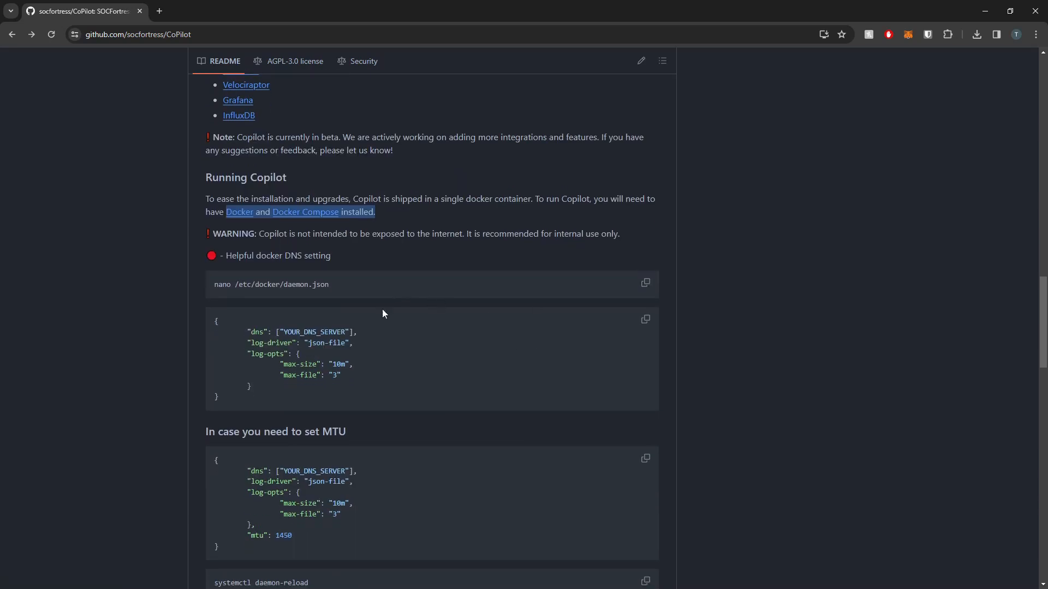
mouse_move(395, 302)
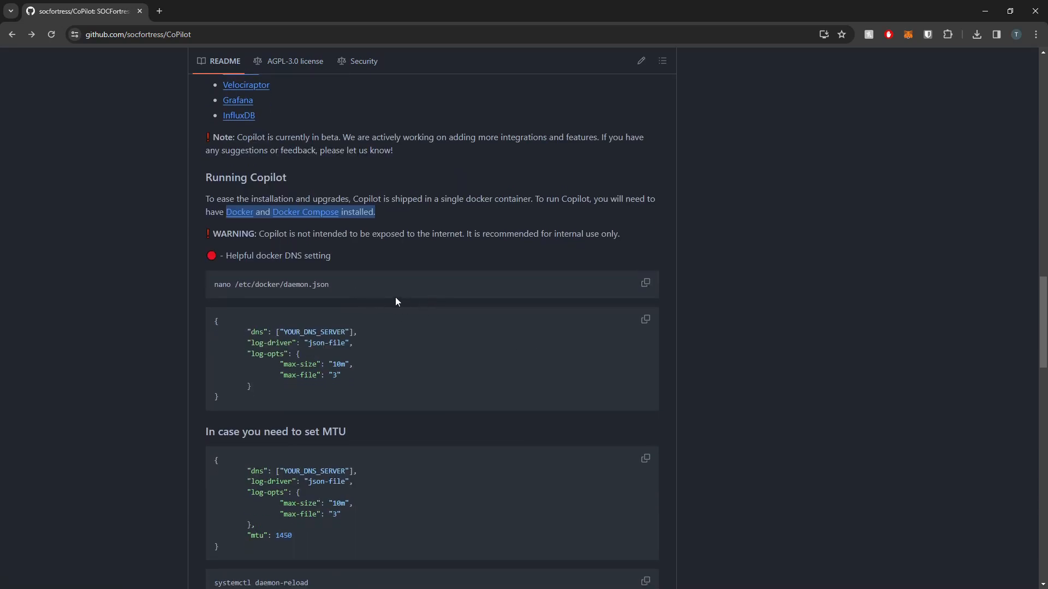
scroll(down, 3)
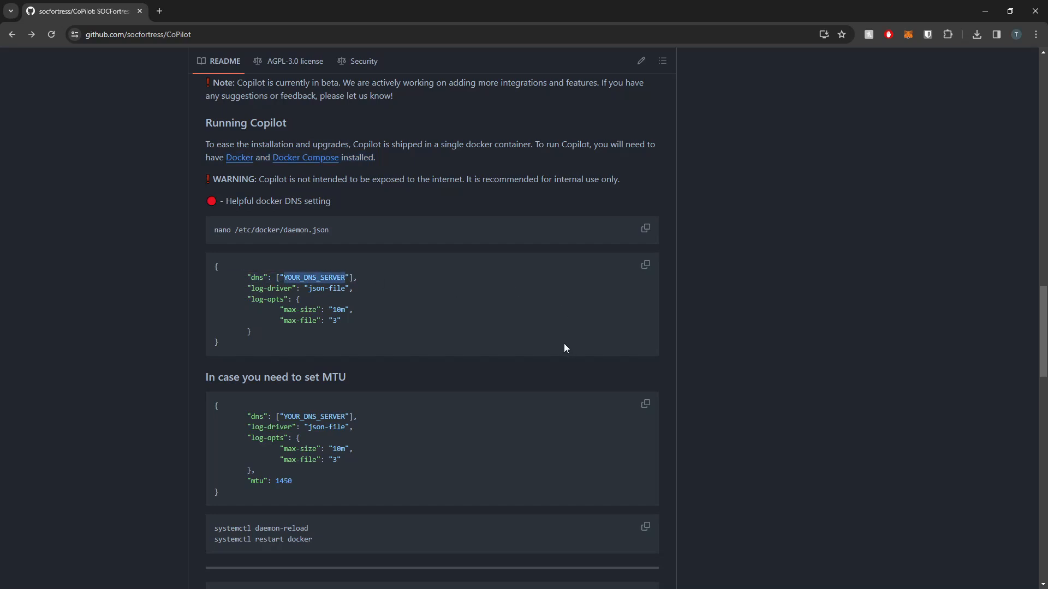
mouse_move(522, 343)
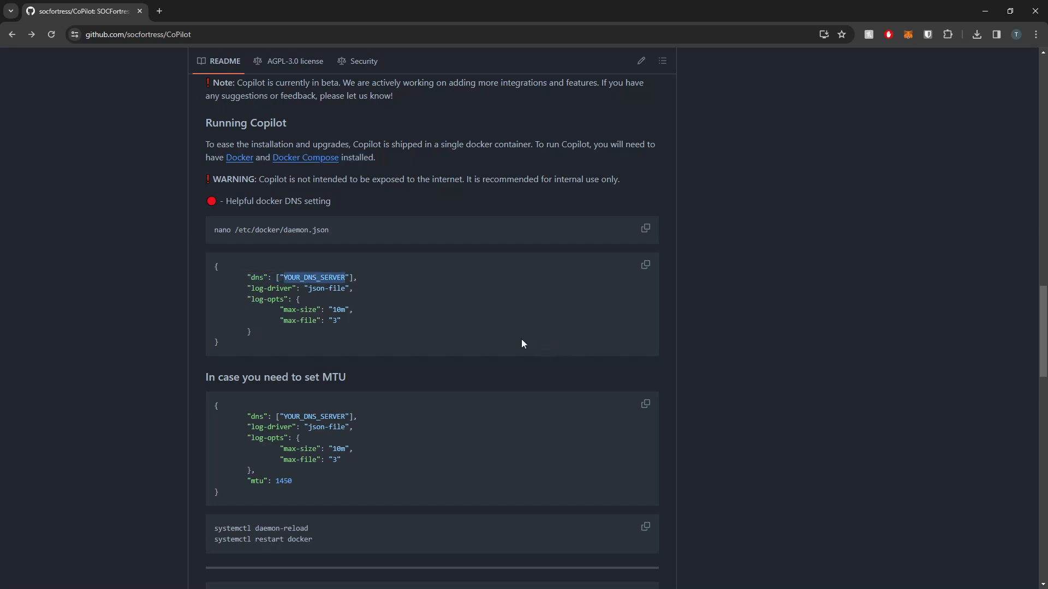
mouse_move(443, 334)
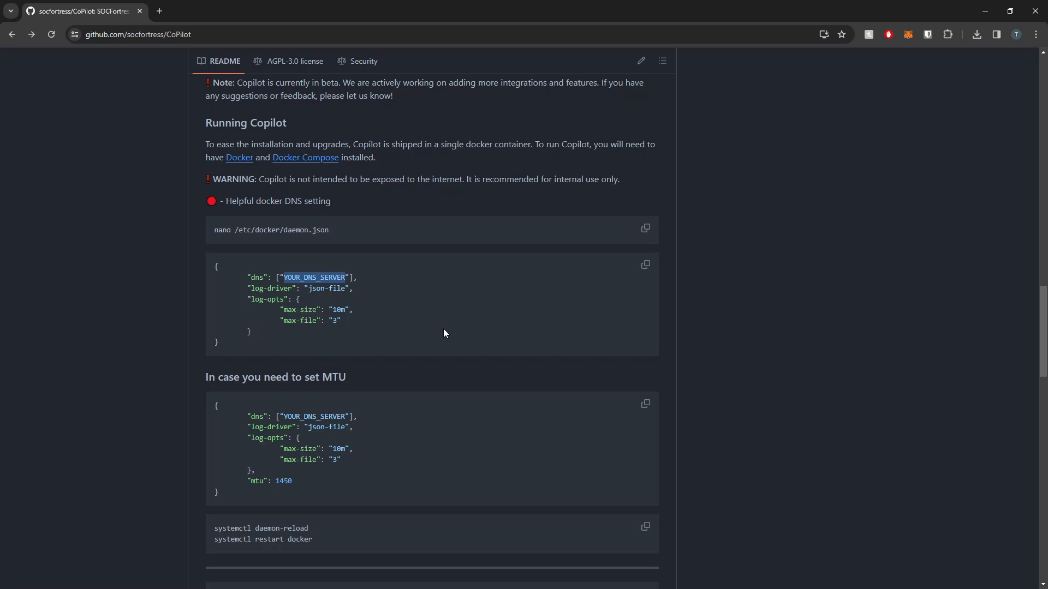
mouse_move(359, 289)
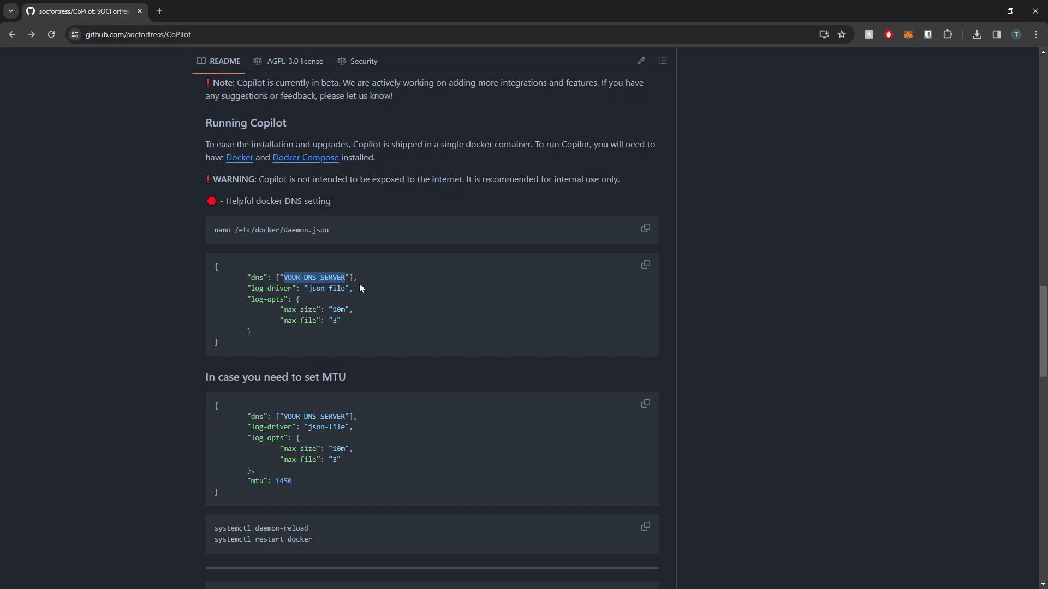
mouse_move(380, 311)
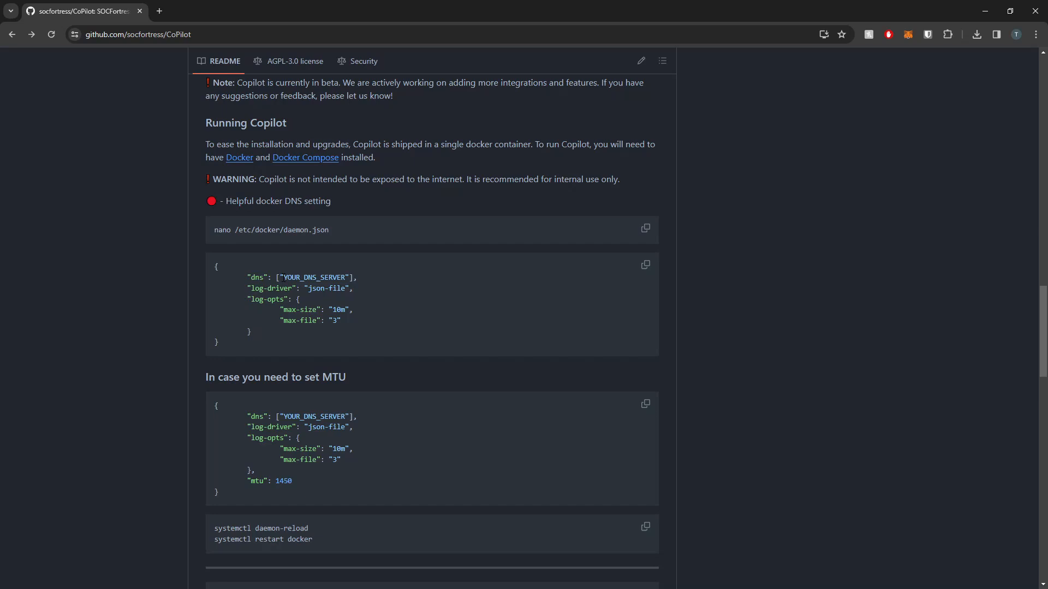
Highlight the YOUR_DNS_SERVER placeholder and the MTU value 1450 in the daemon.json examples
double_click(314, 277)
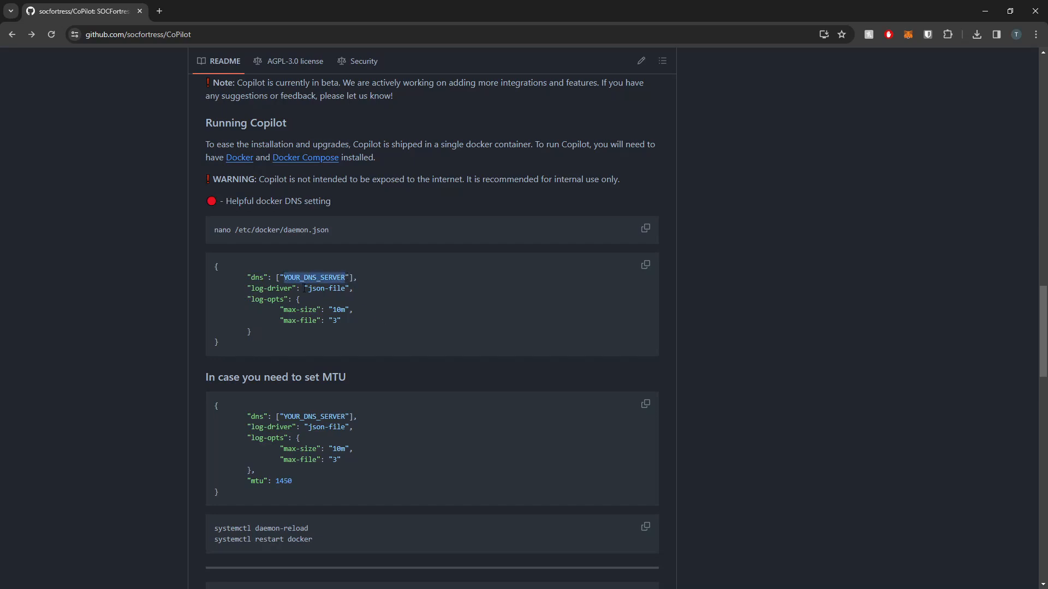
mouse_move(504, 371)
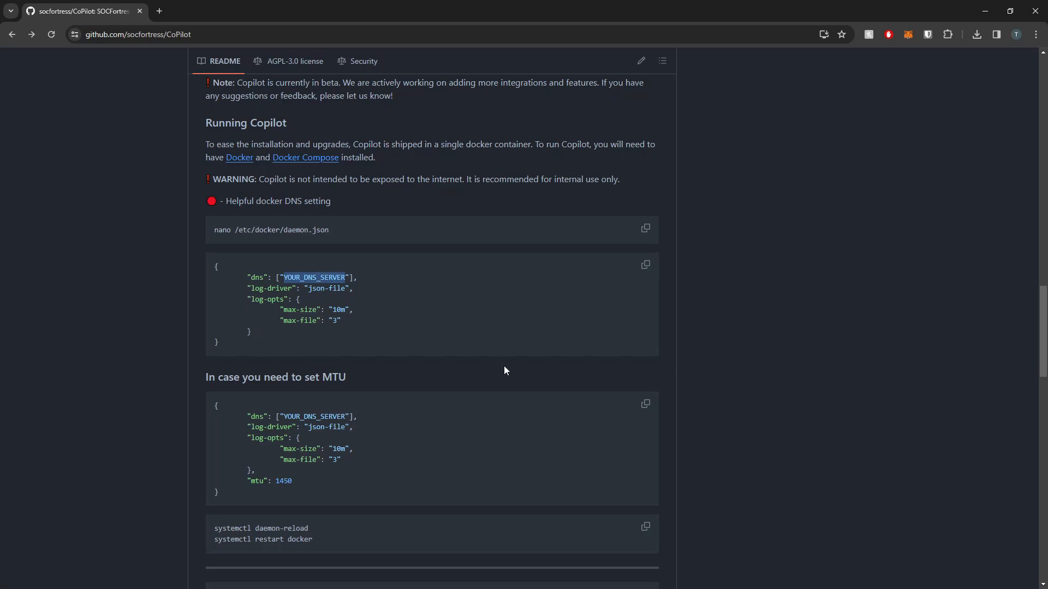
mouse_move(495, 359)
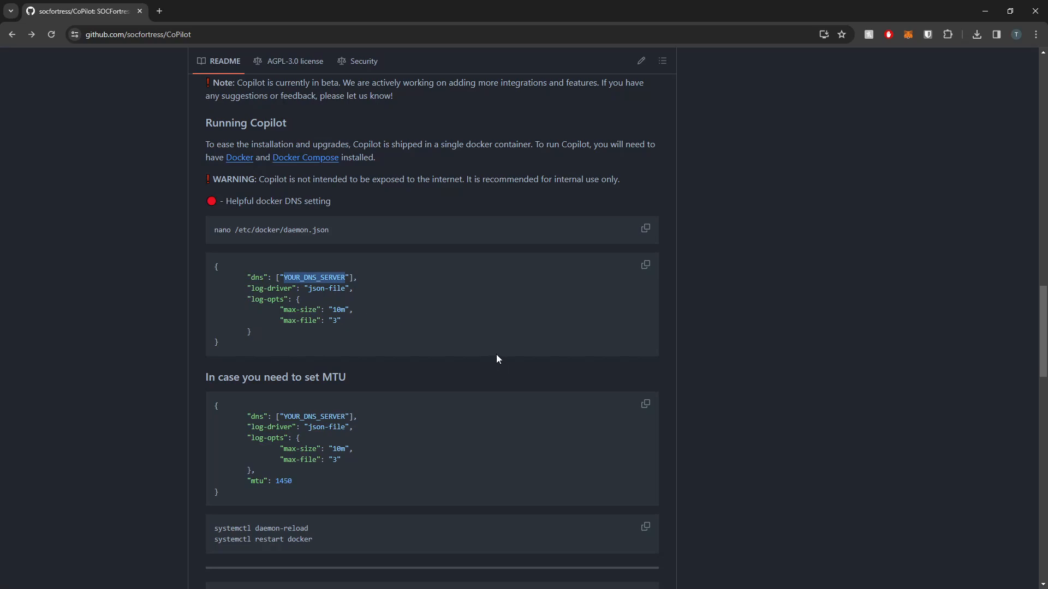
mouse_move(461, 362)
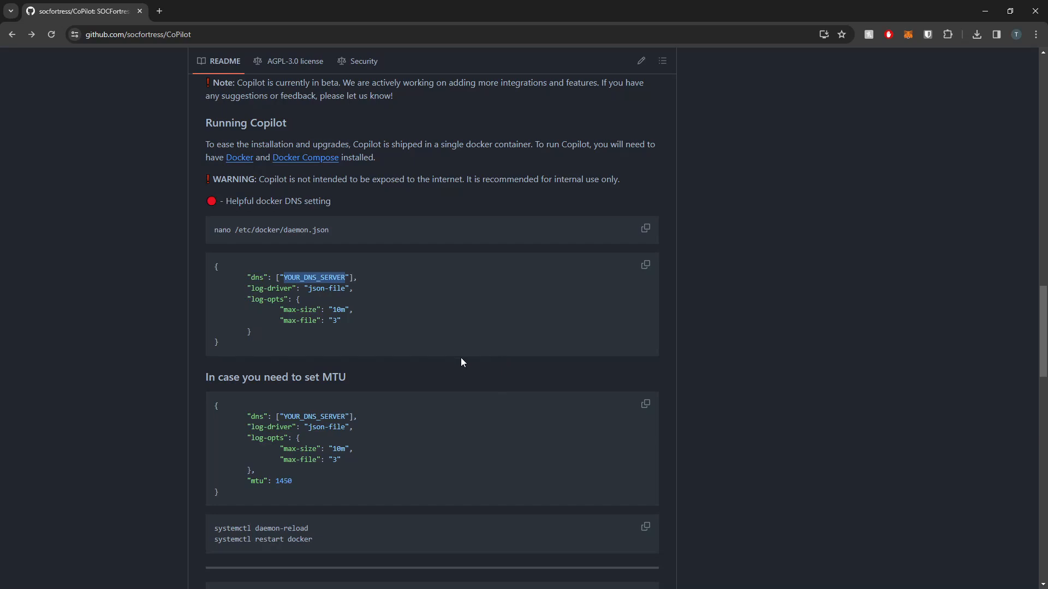
mouse_move(465, 352)
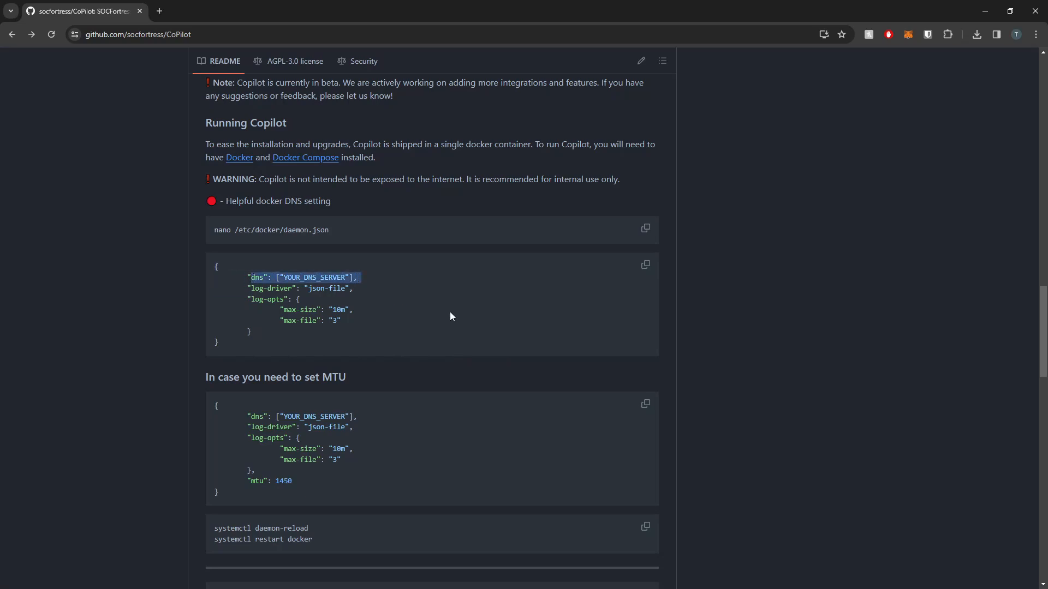
mouse_move(436, 316)
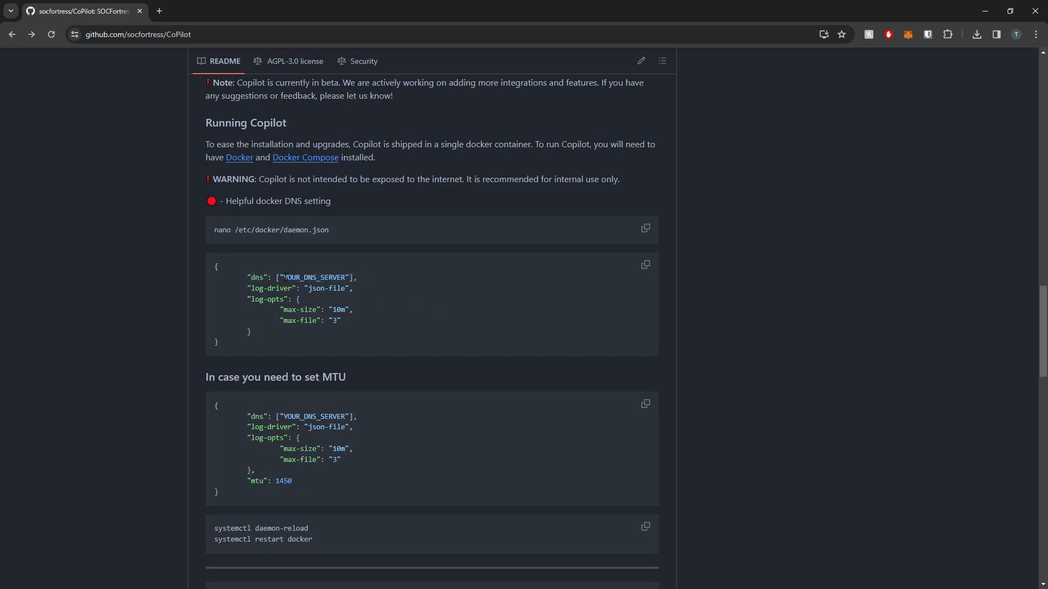
scroll(down, 3)
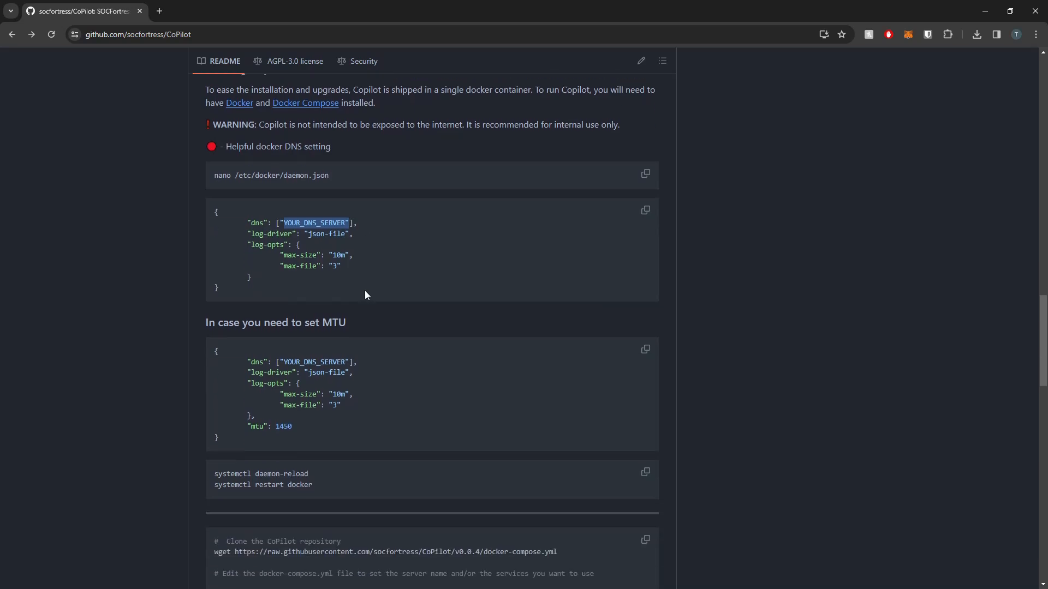
mouse_move(366, 254)
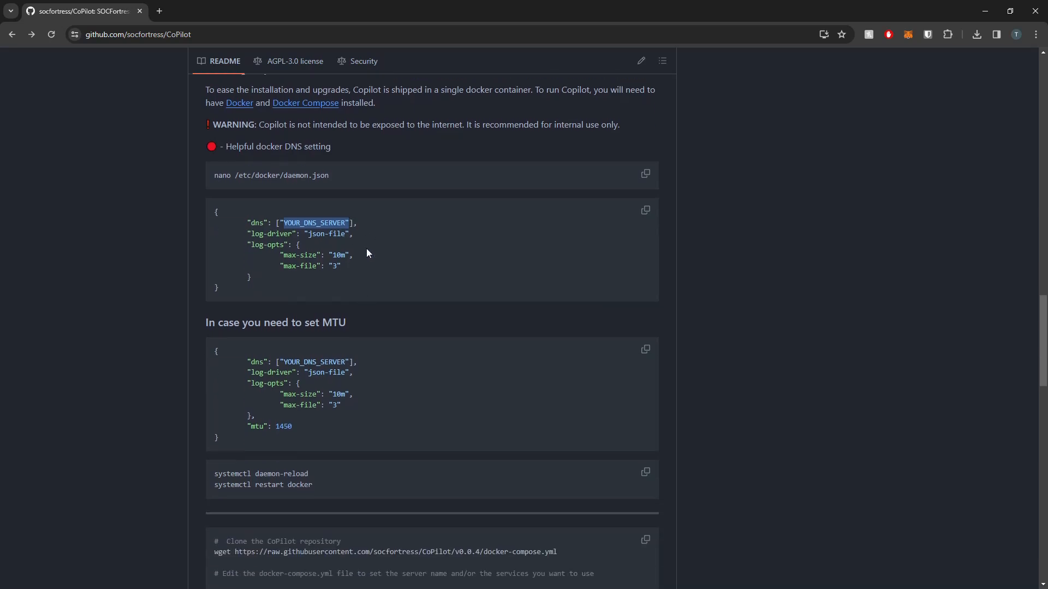
scroll(down, 3)
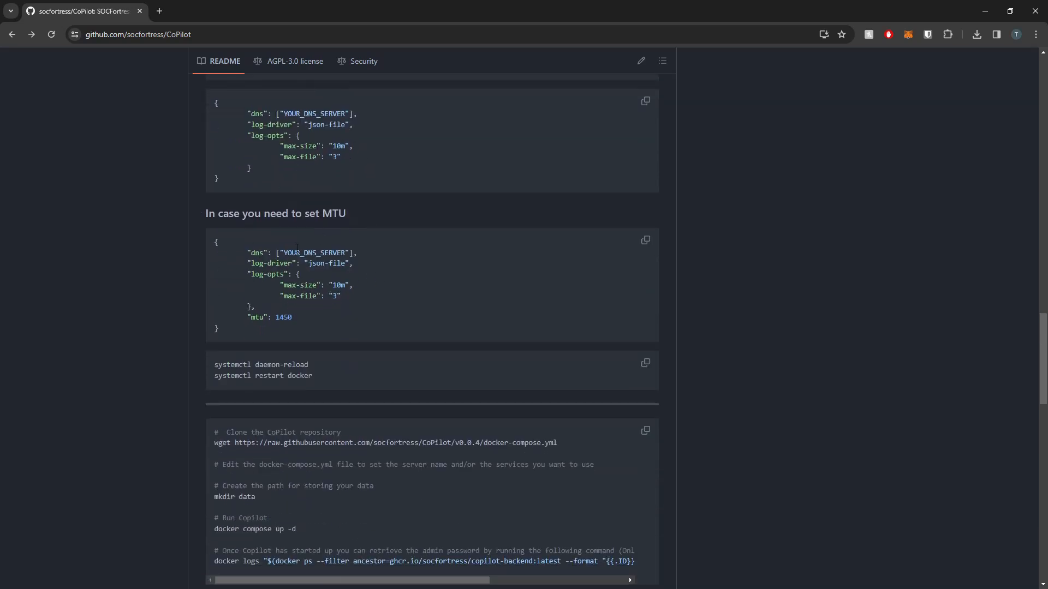
double_click(282, 316)
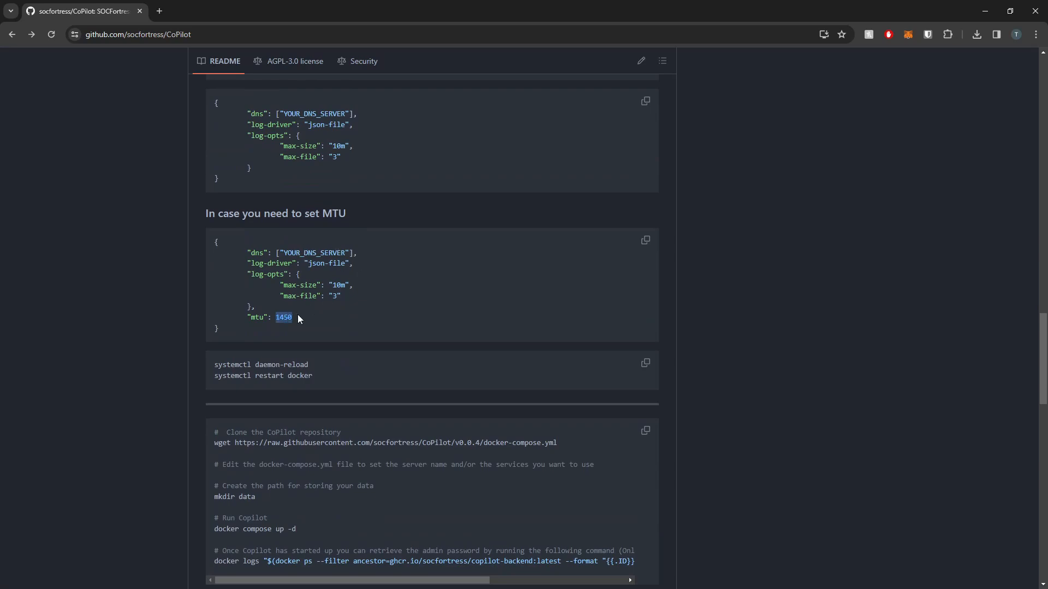
mouse_move(301, 341)
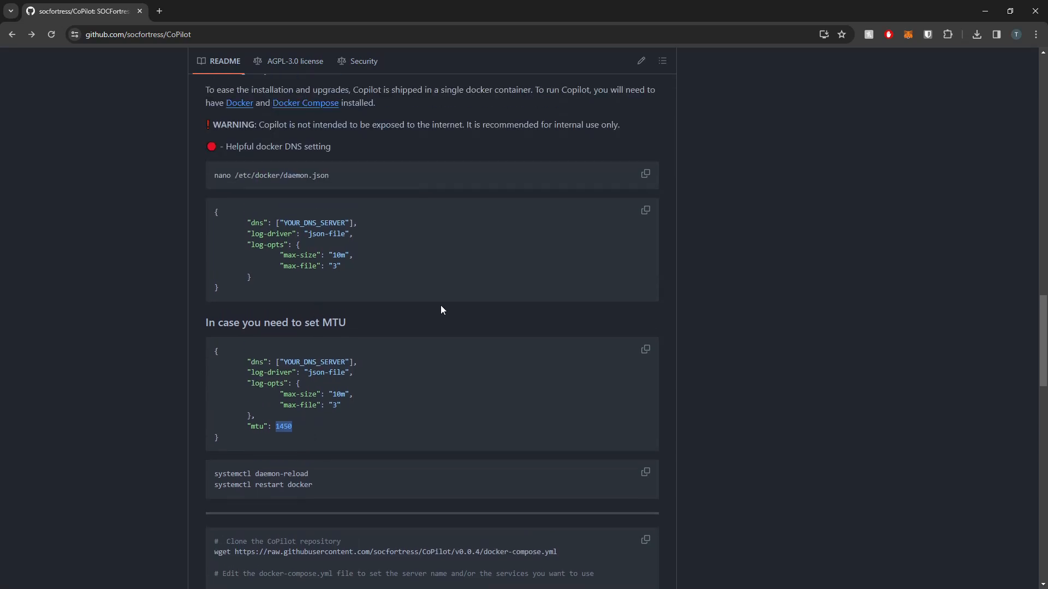
scroll(down, 3)
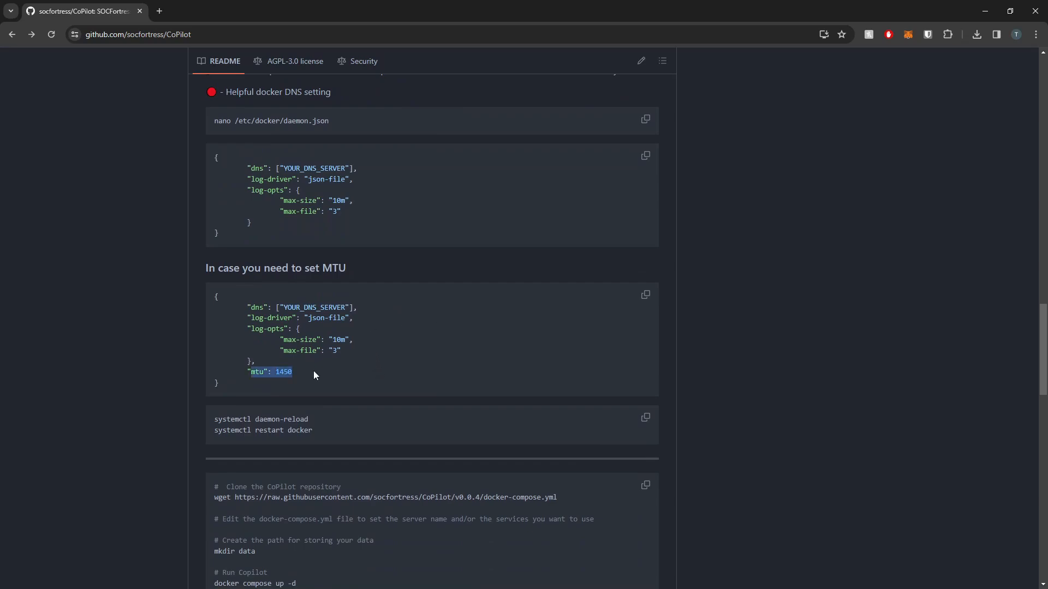
mouse_move(316, 362)
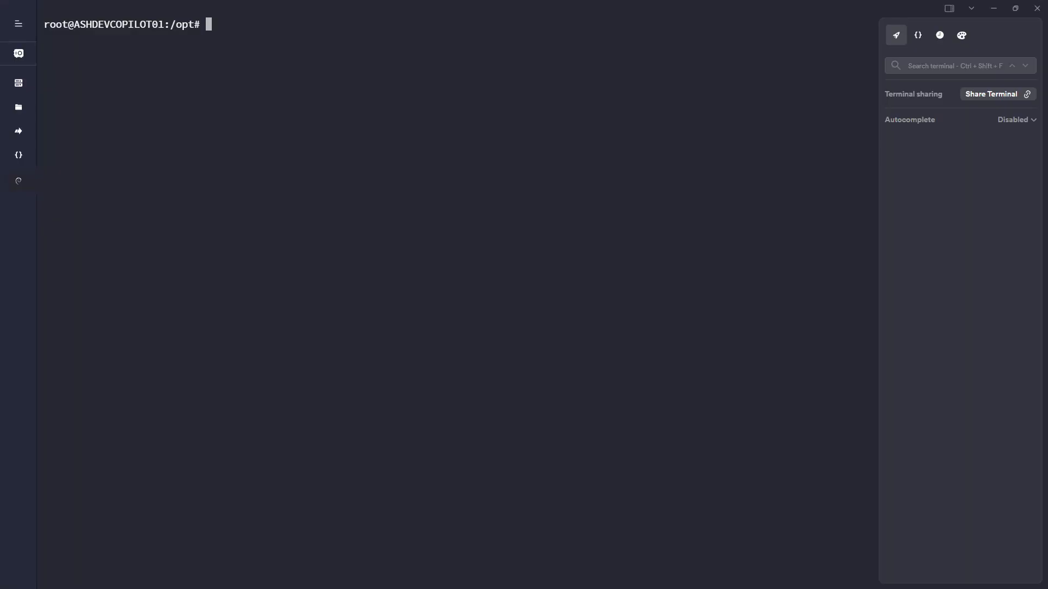
Run ifconfig and highlight the enp7s0 interface's MTU of 1450
text(ifcoun)
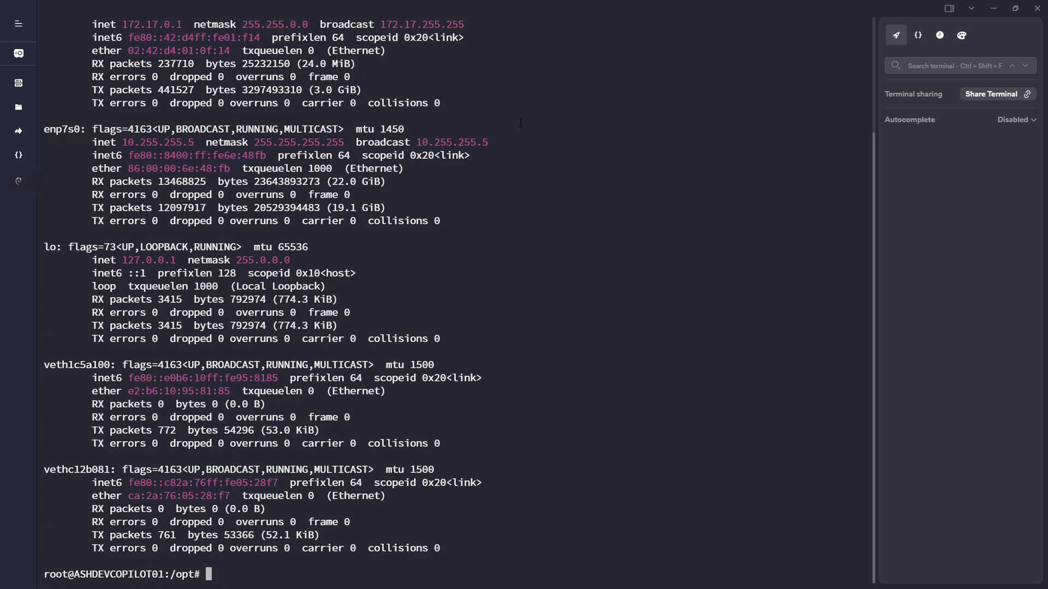
double_click(382, 129)
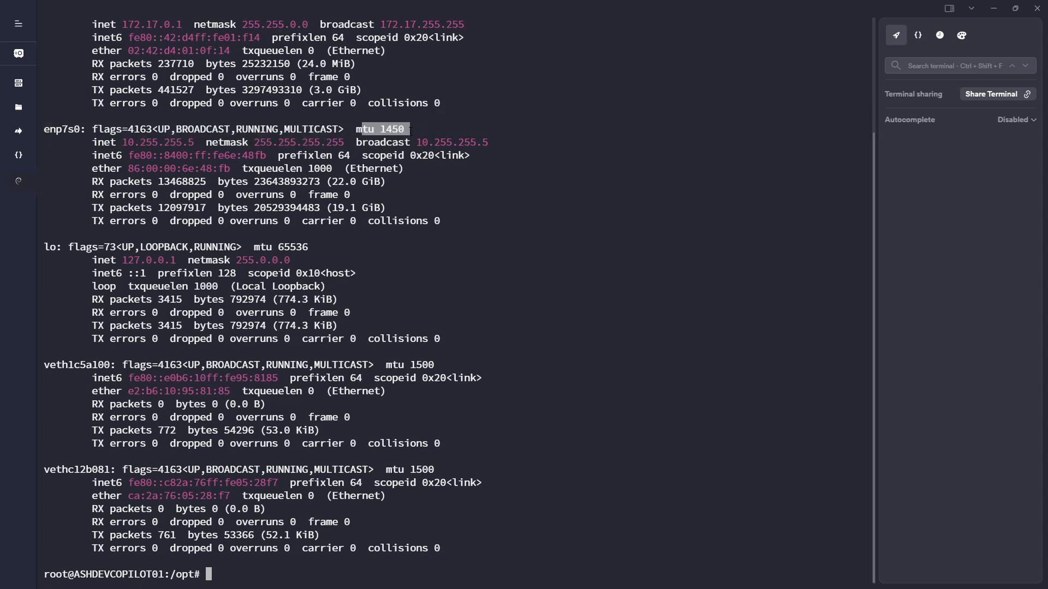
mouse_move(669, 215)
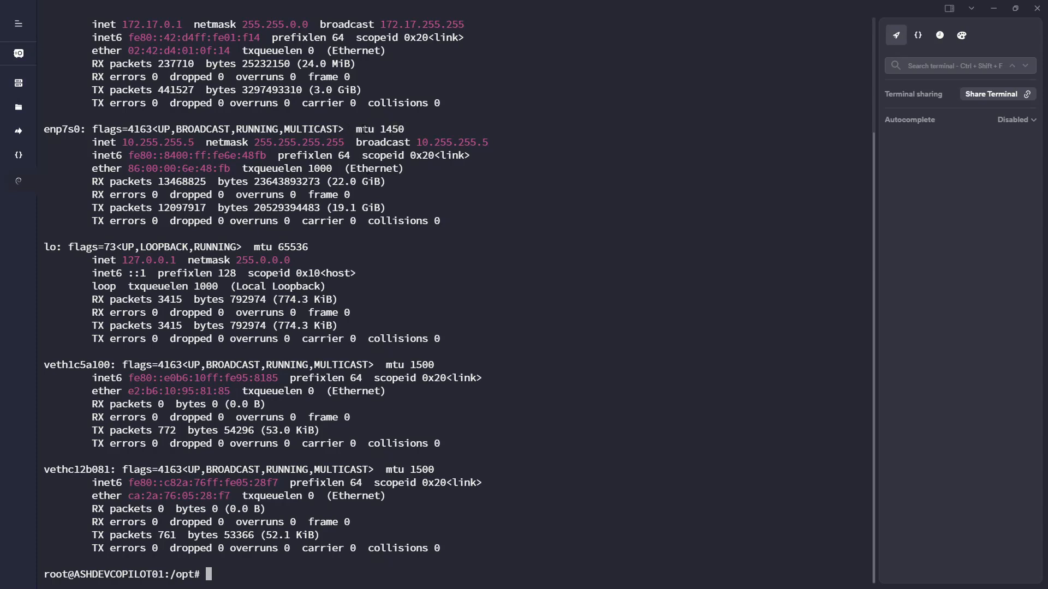
double_click(381, 129)
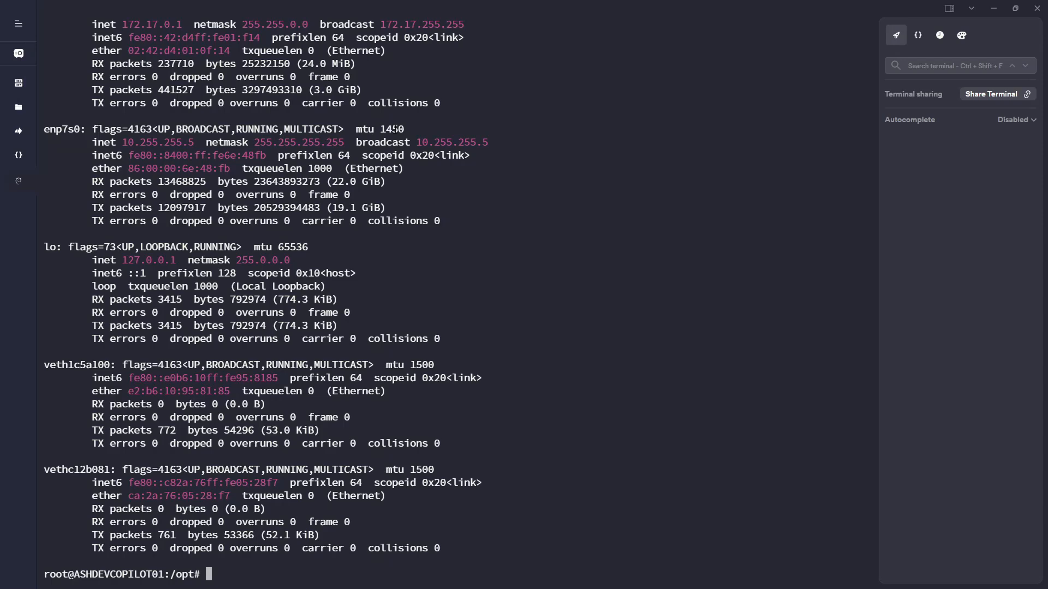
double_click(392, 129)
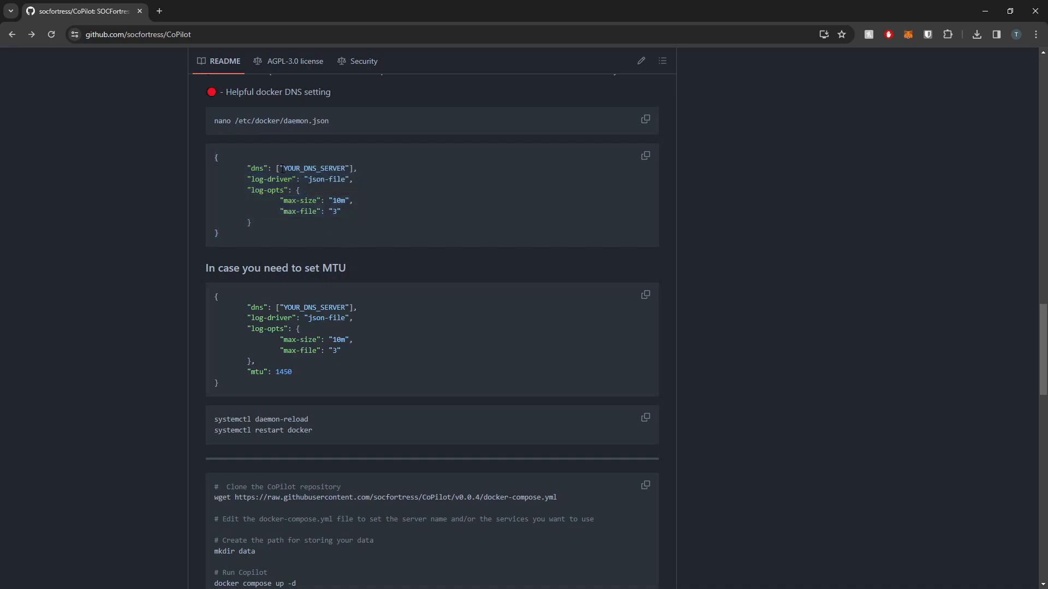
Run the systemctl daemon-reload and docker restart commands copied from the README
double_click(314, 168)
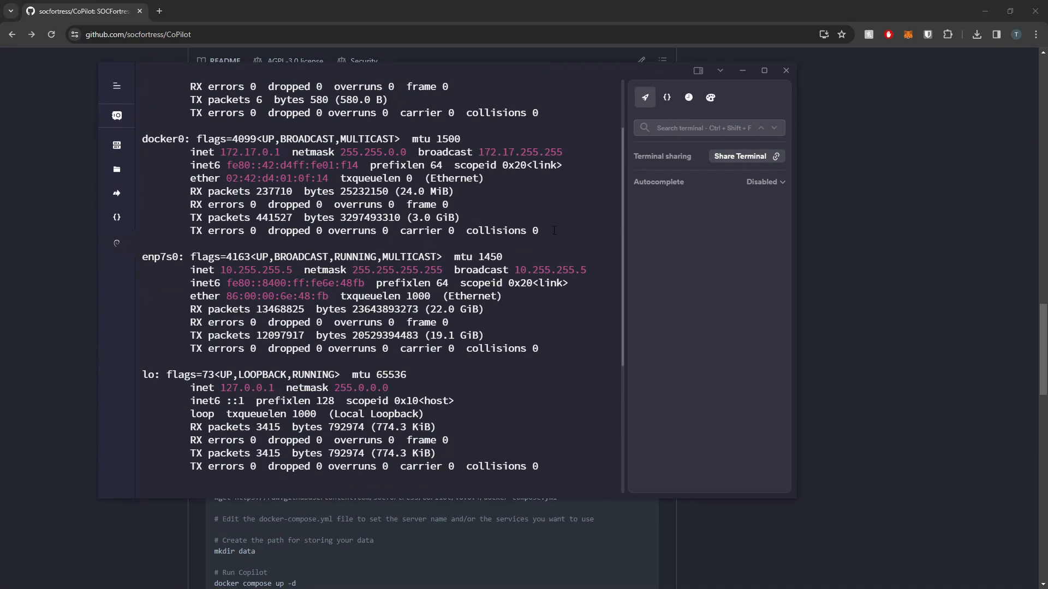
double_click(162, 256)
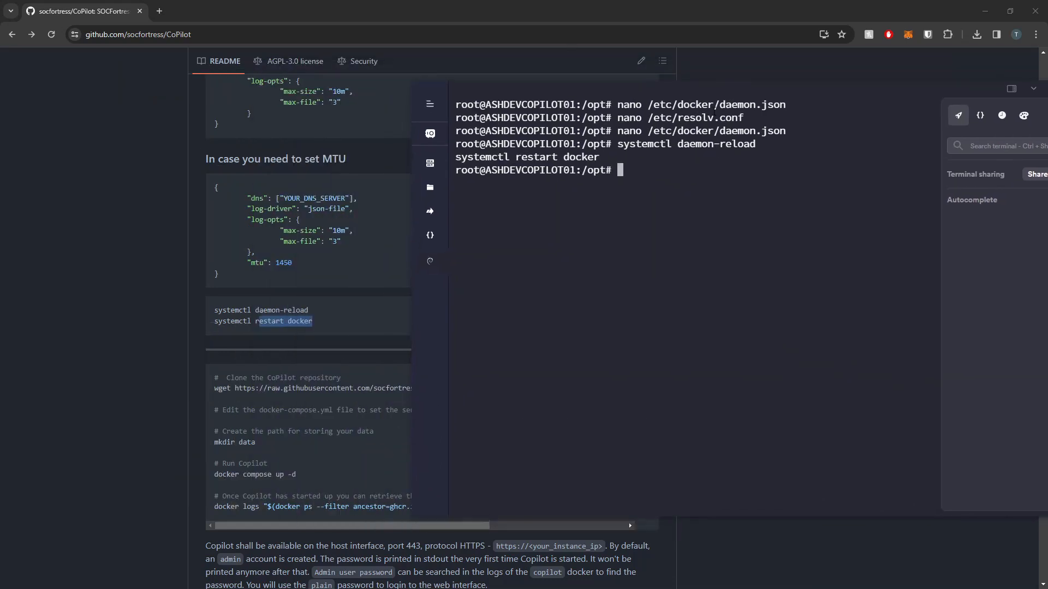
Create the CoPilot folder and wget the v0.0.4 docker-compose.yml into it
text(mkdir)
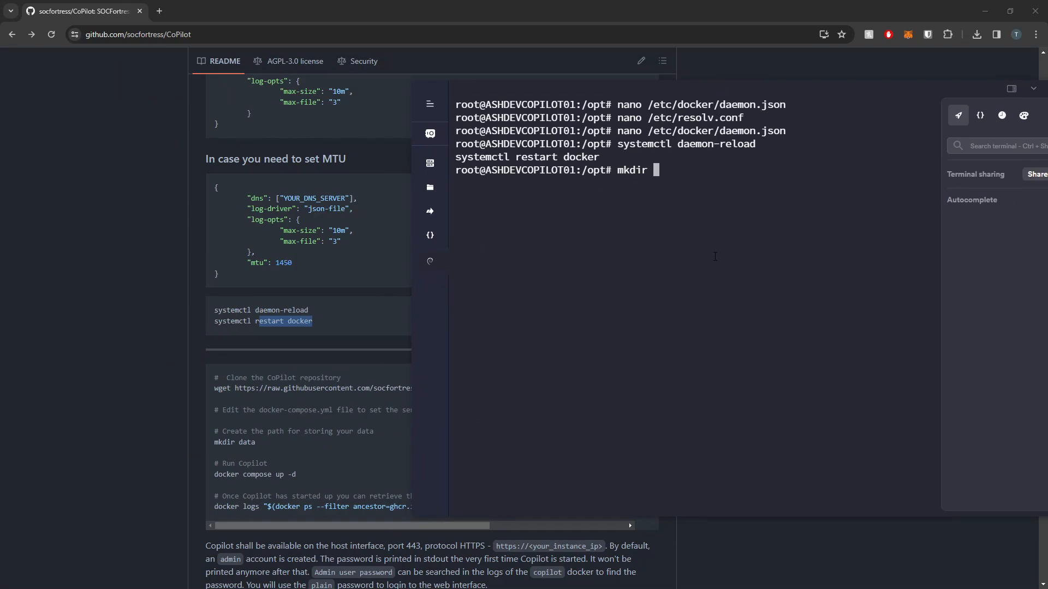
text(C)
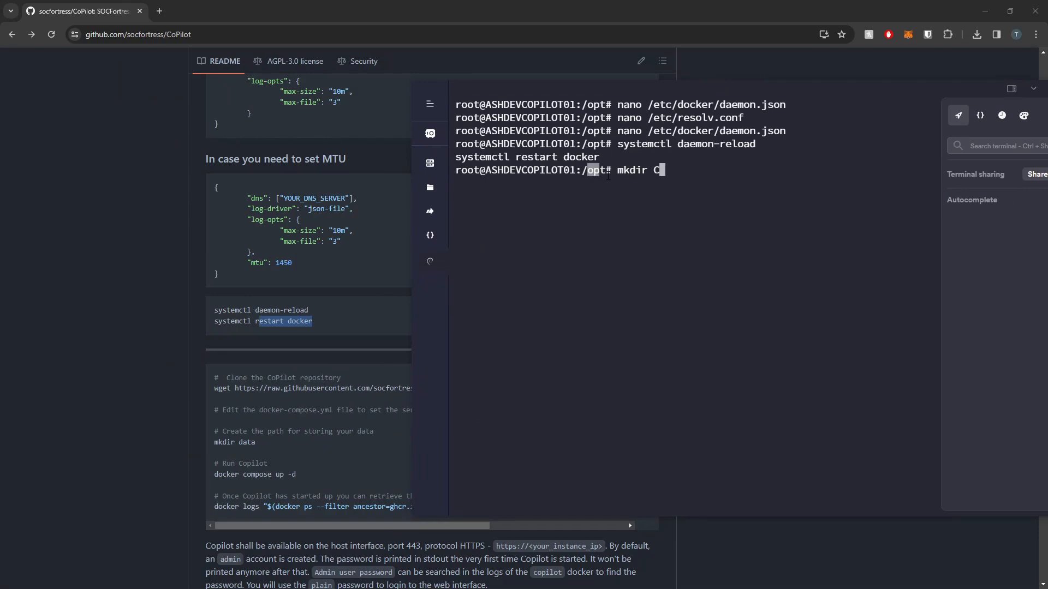
text(oPilot)
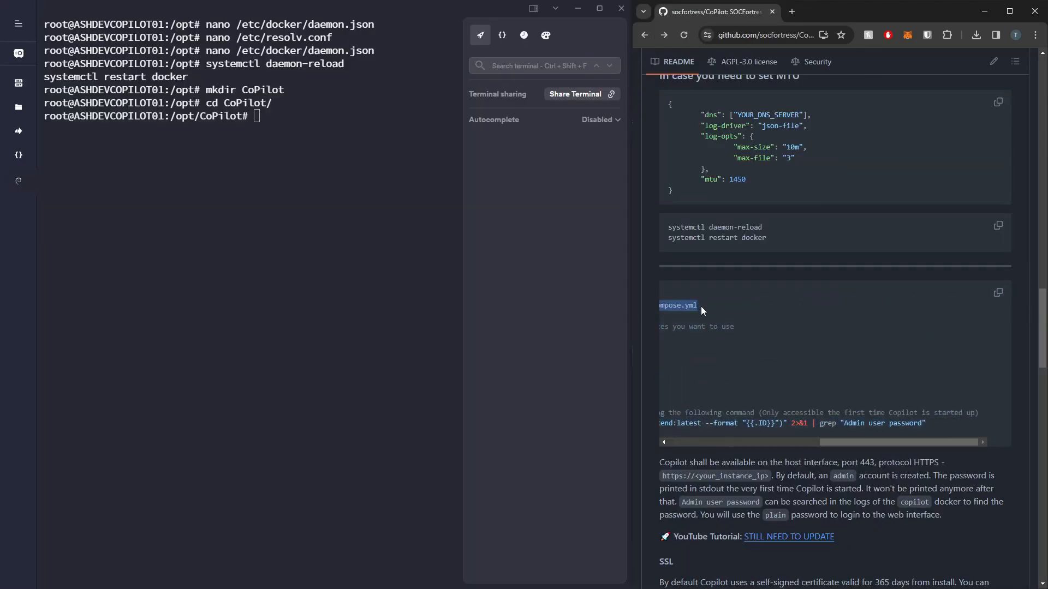
text(wget https://raw.githubusercontent.com/socfortress/CoPilot/v0.0.4/docker-compose.yml)
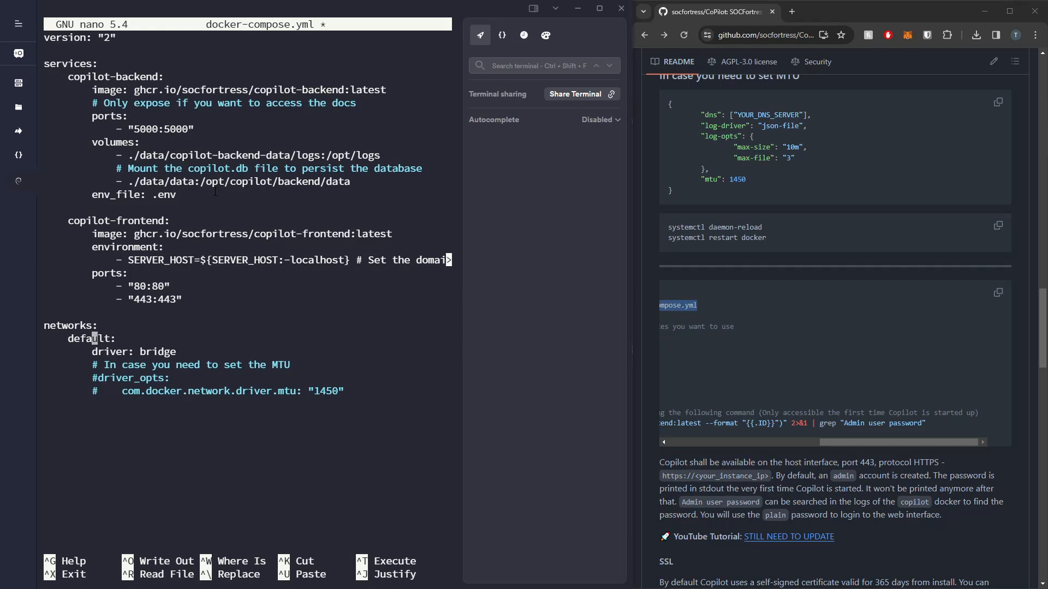
Create the data folder and run docker compose up -d, highlighting the missing .env error
click(93, 377)
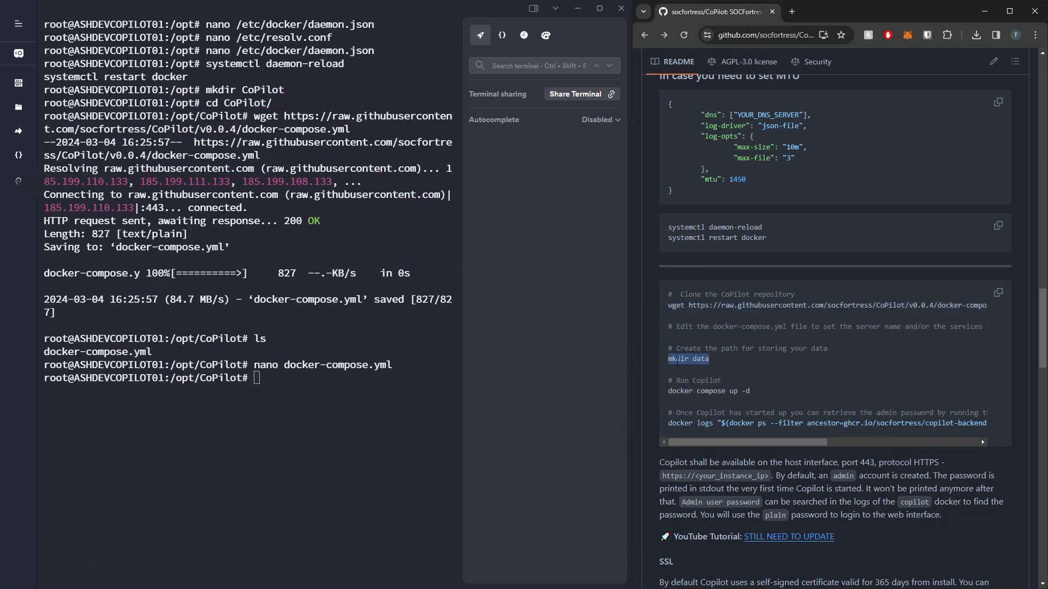
text(mkdir data)
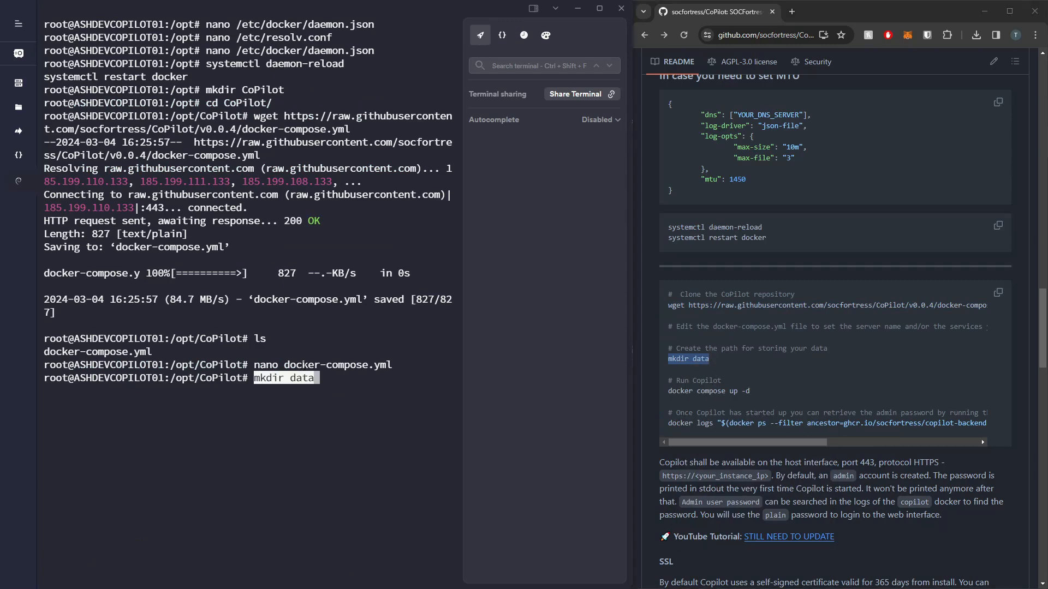
text(docker compose up -d)
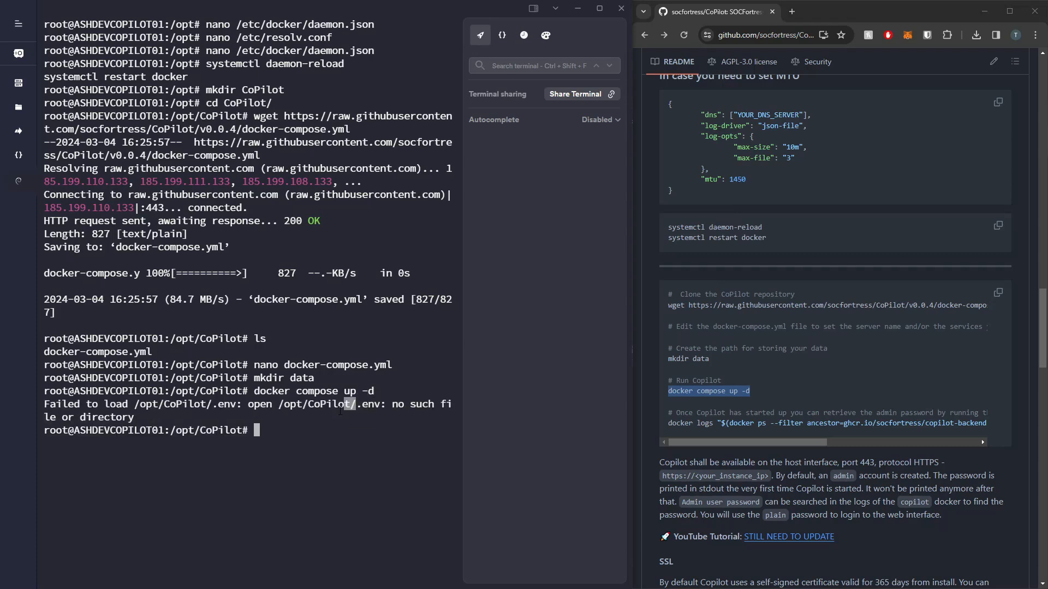
drag(356, 404, 133, 418)
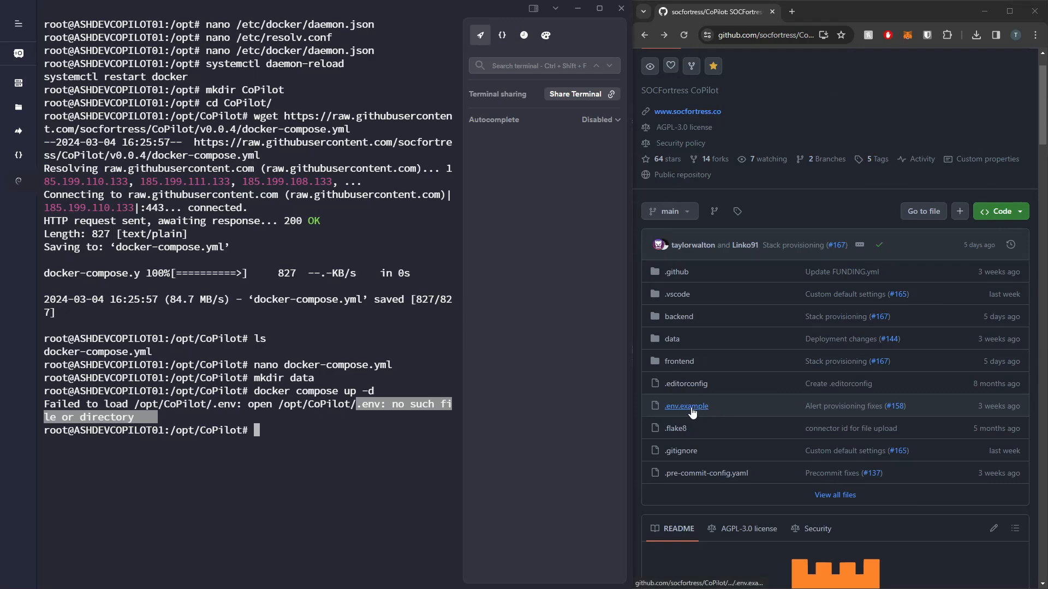
Open the .env.example file from the GitHub repository
click(685, 406)
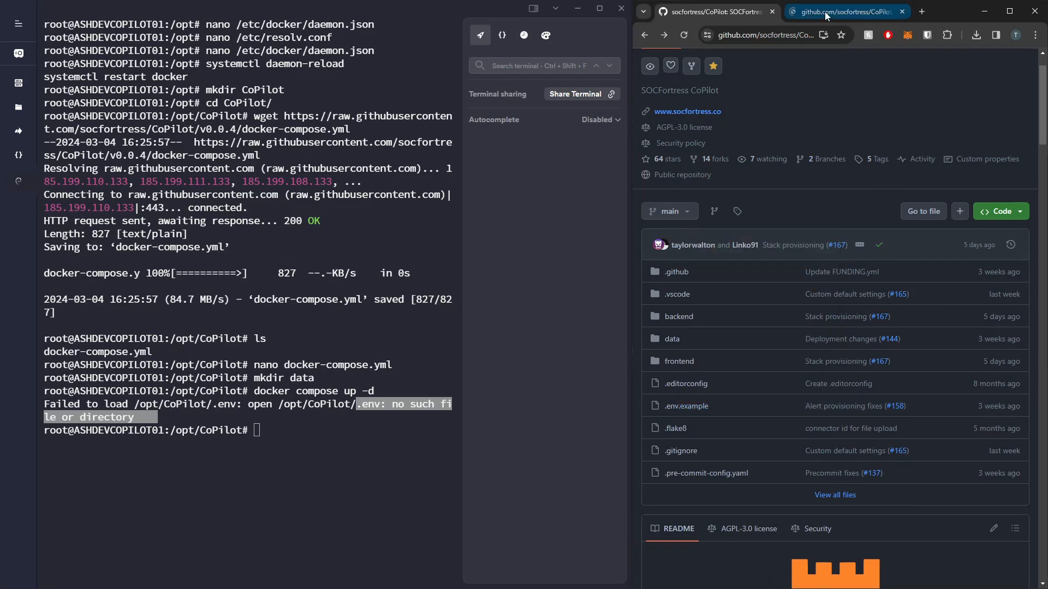
click(685, 406)
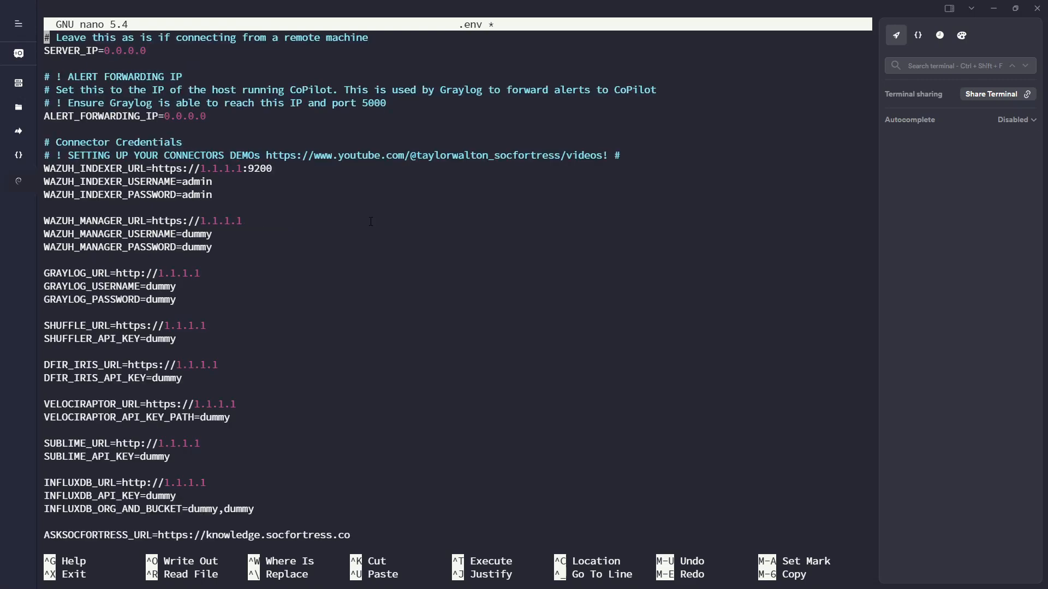
Set ALERT_FORWARDING_IP to 10.255.255.5 in .env and save the file
key(ctrl+x)
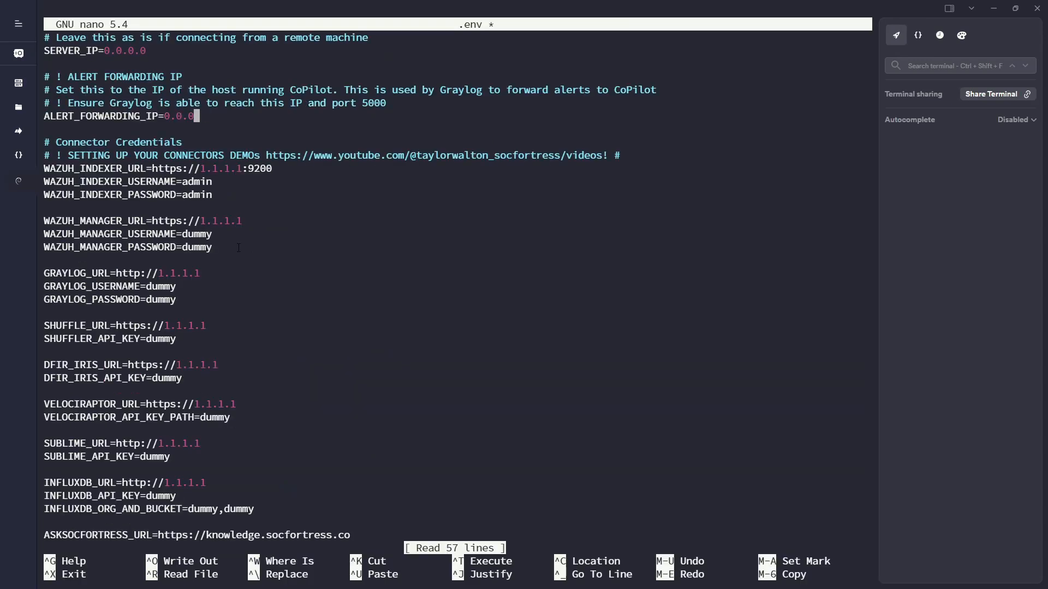
text(10.255.255.5)
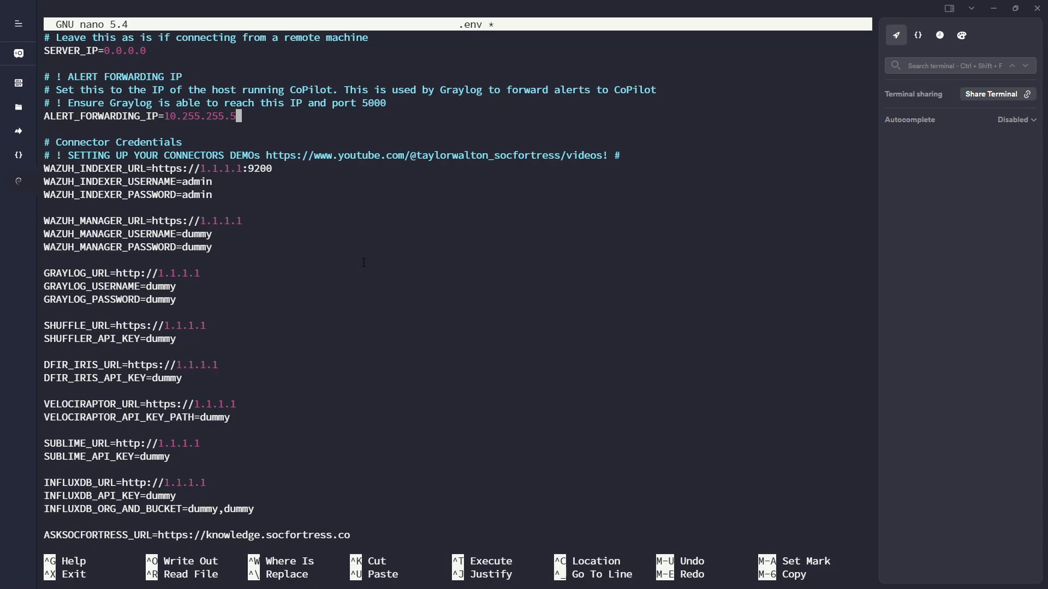
key(ctrl+o)
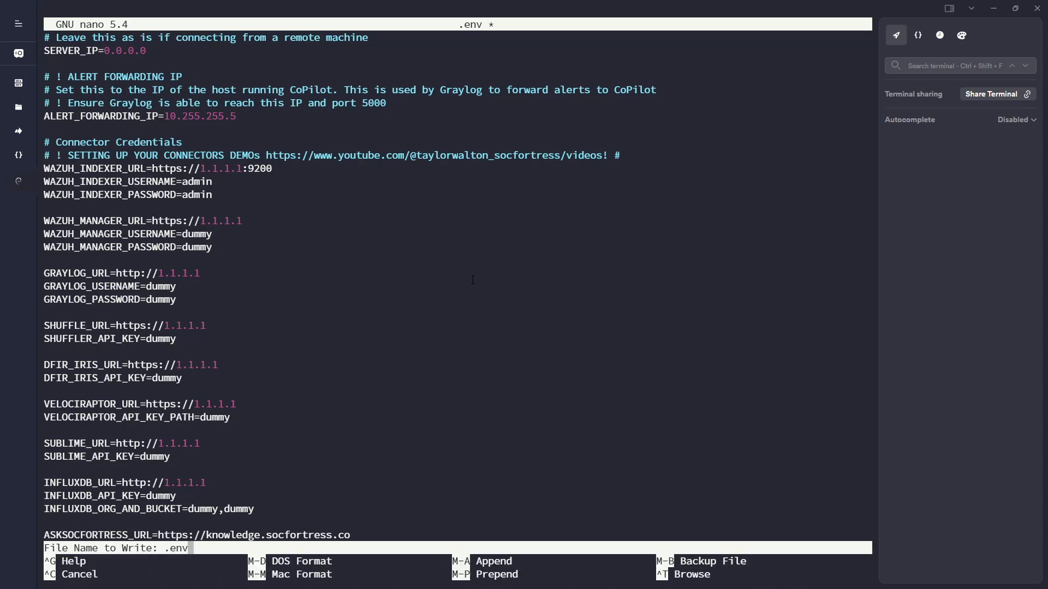
key(Enter)
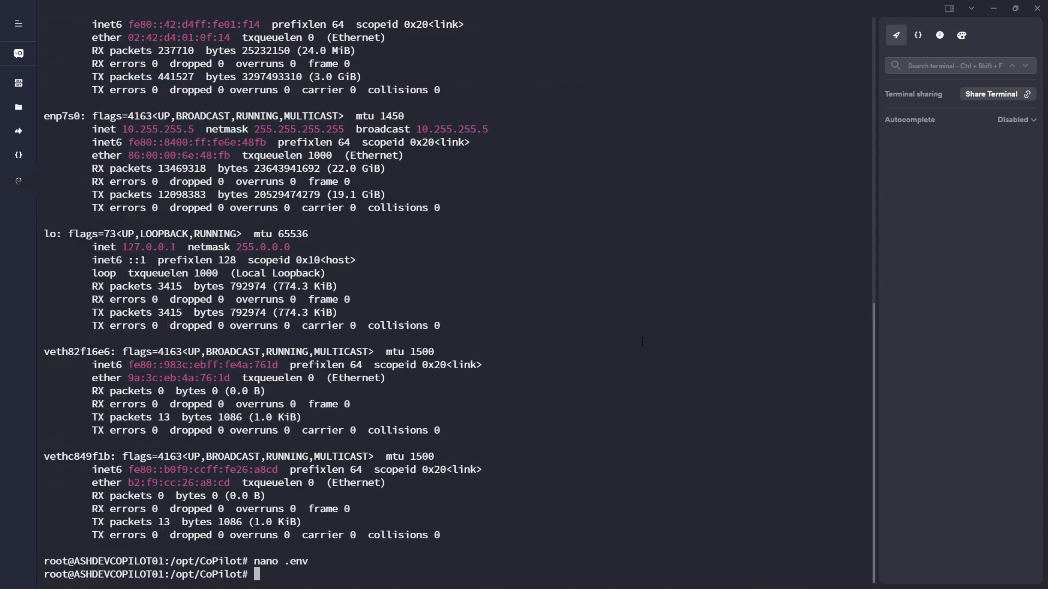
Run docker compose up -d to start the backend and frontend containers, then locate the admin password command
text(docker compose up -d)
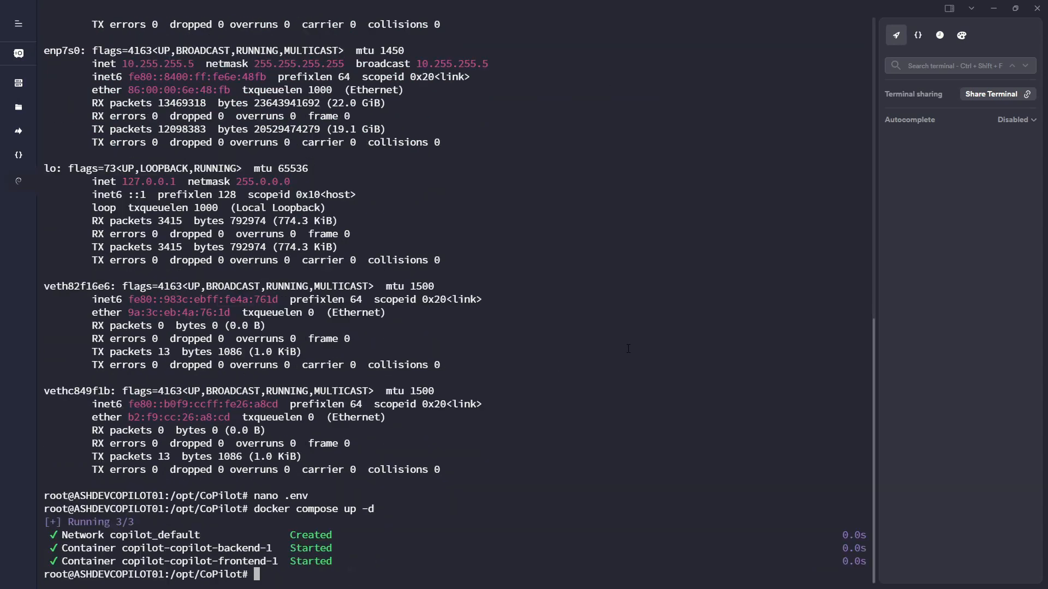
mouse_move(357, 542)
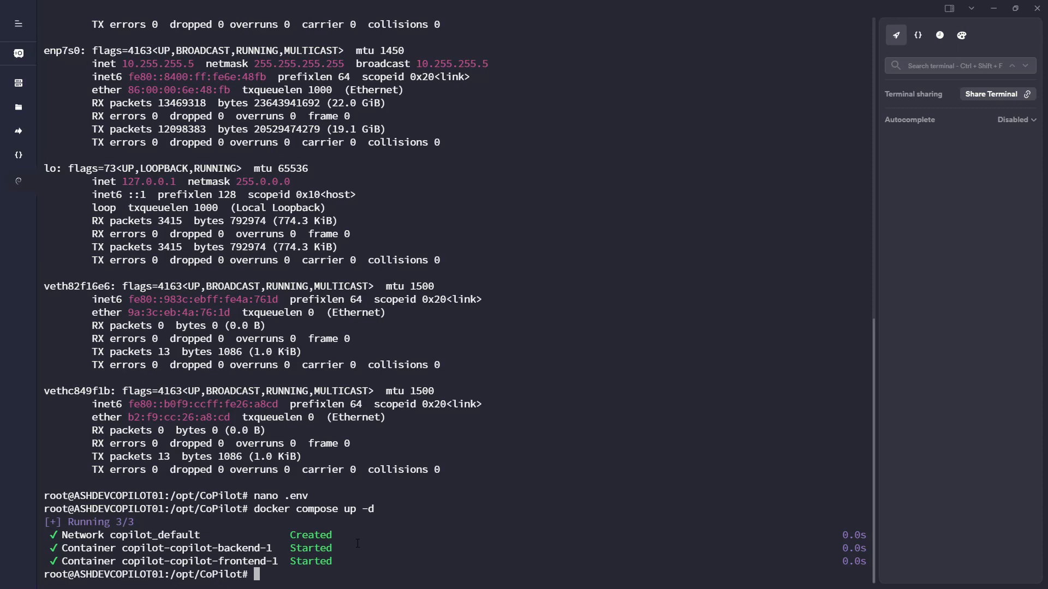
double_click(243, 548)
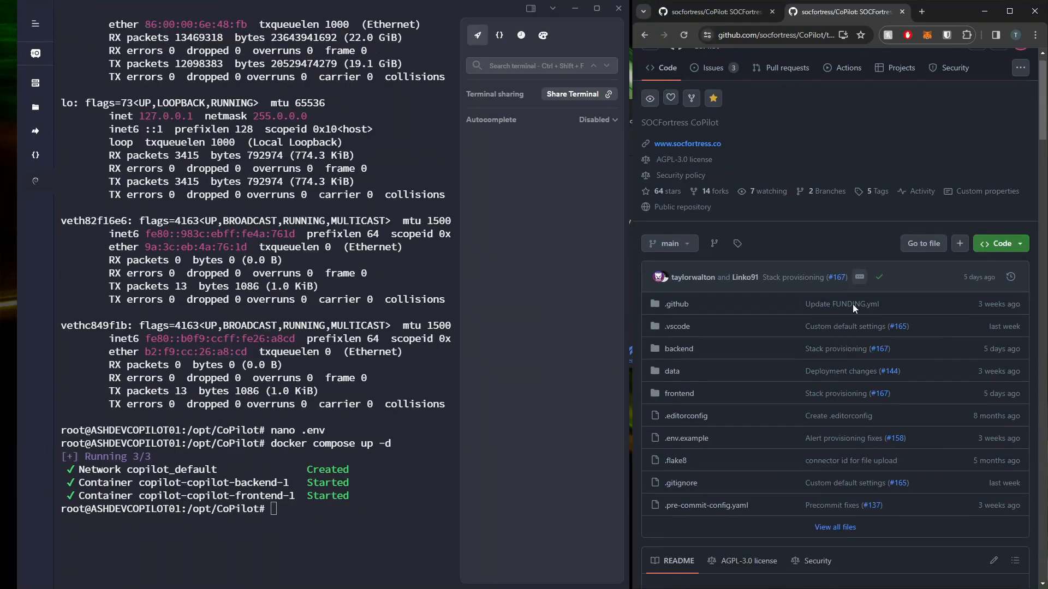
scroll(down, 3)
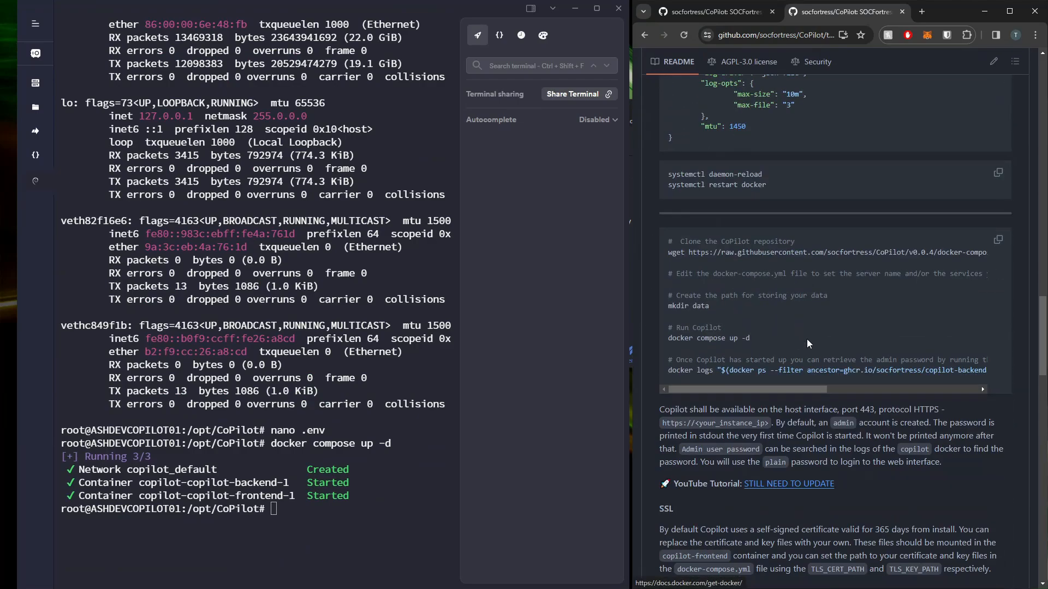
scroll(down, 3)
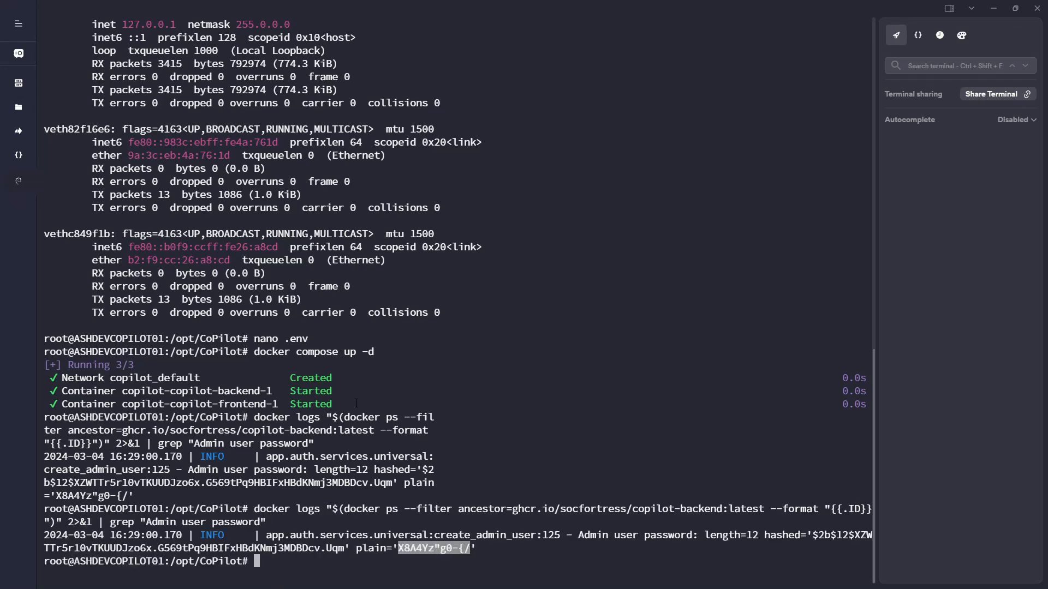
Run netstat -lptnd and confirm docker-proxy is listening on ports 80 and 443
text(netstat -lptnd)
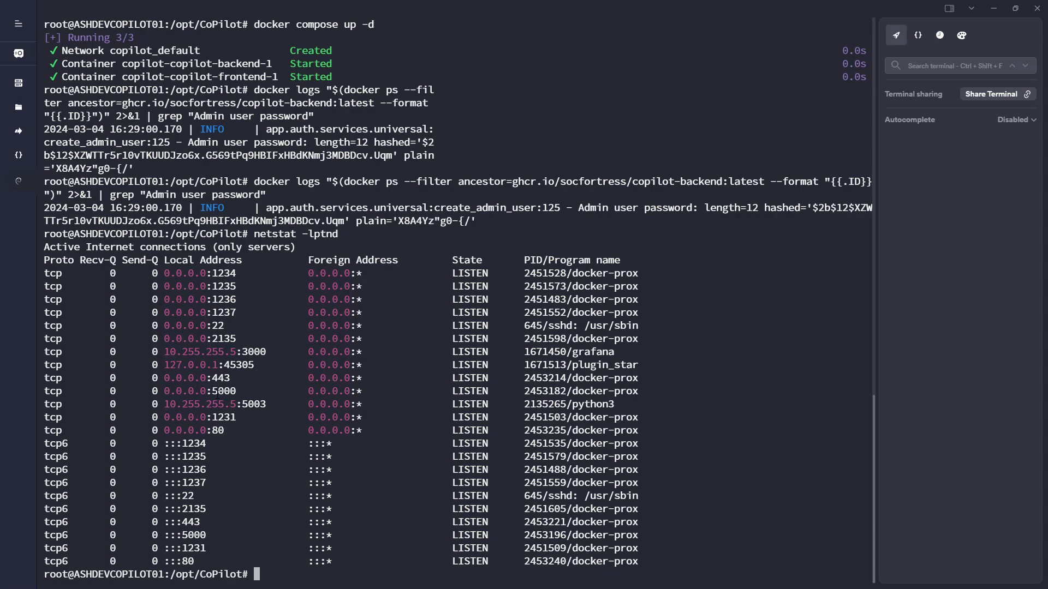
double_click(225, 390)
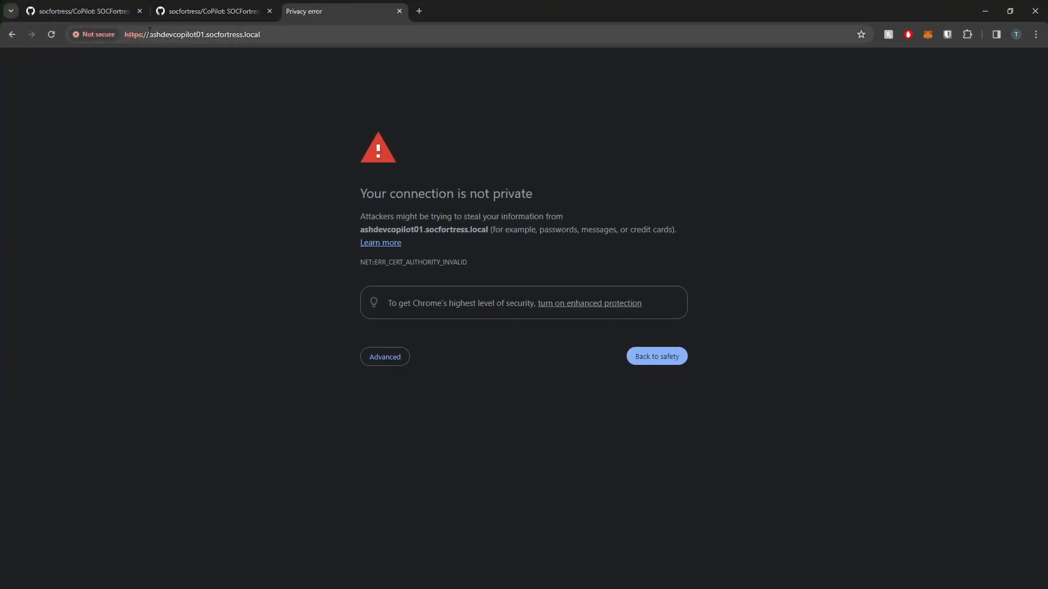
Proceed past the untrusted-certificate warning to ashdevcopilot01.socfortress.local
click(192, 34)
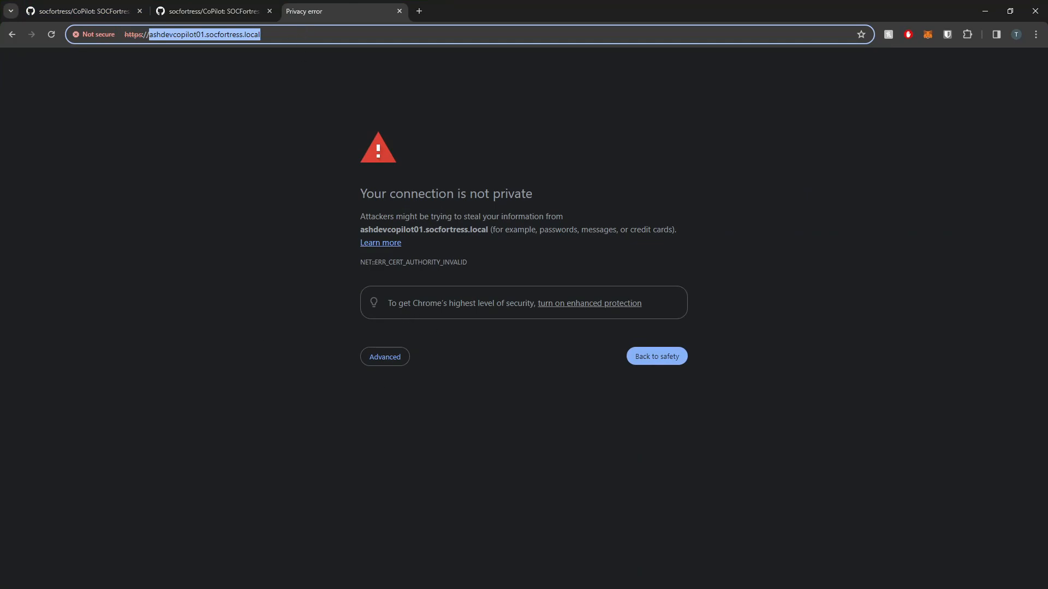
click(384, 355)
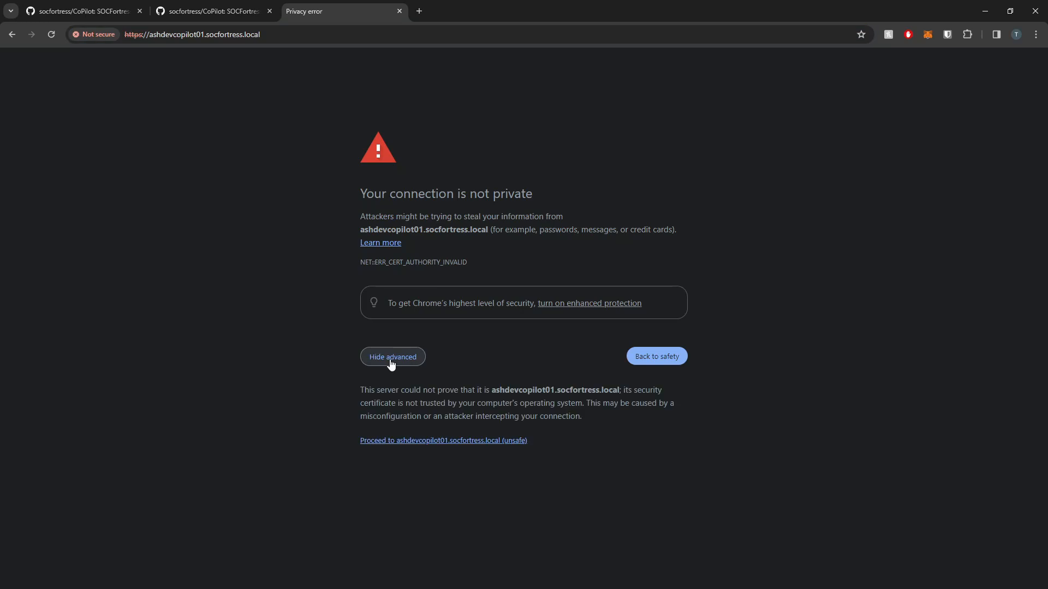
click(442, 440)
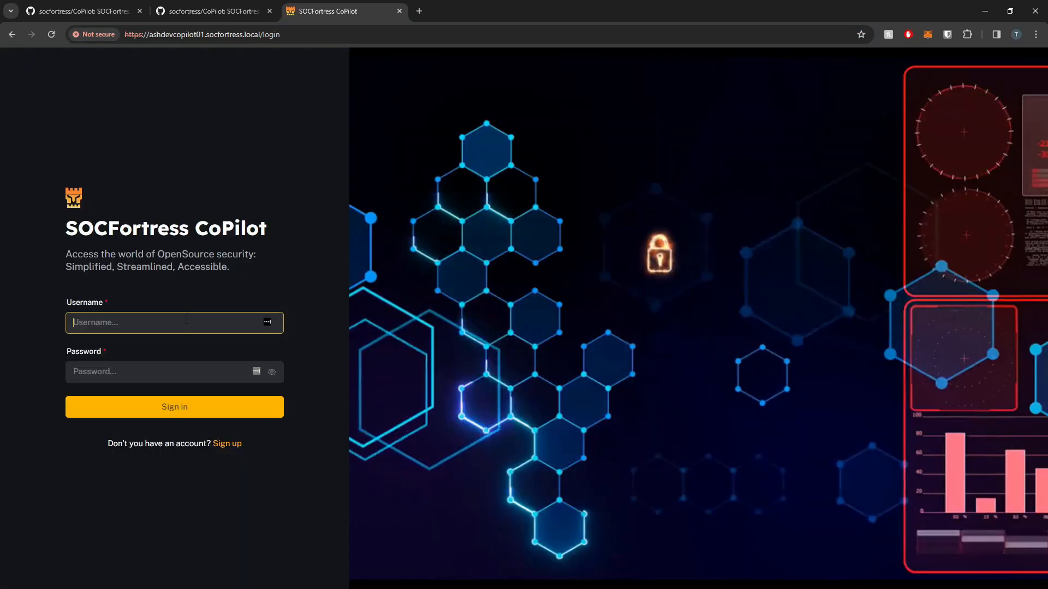
Sign in to CoPilot as admin and land on the Overview dashboard
text(admin)
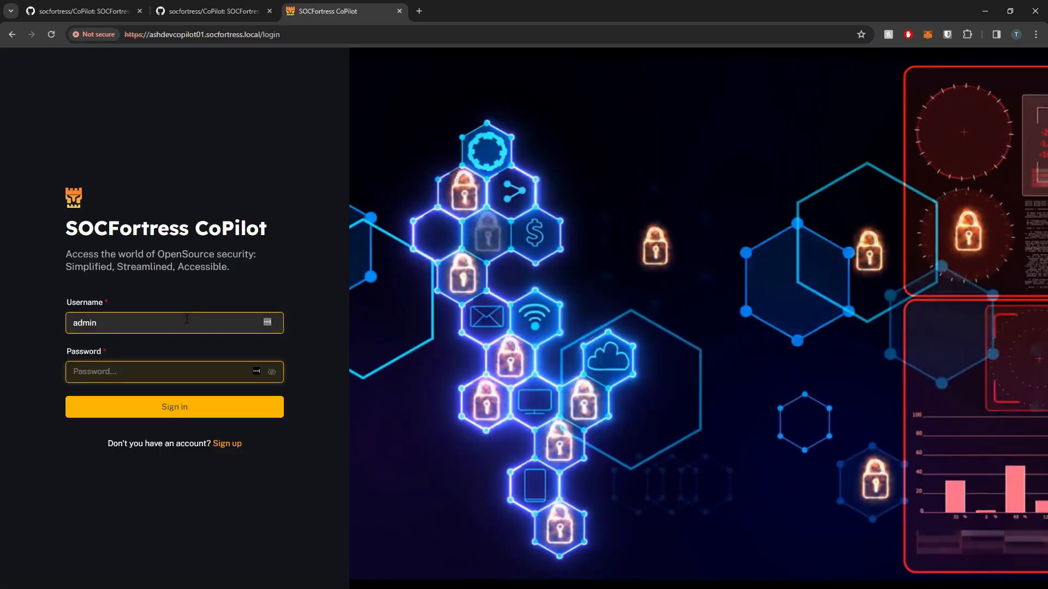
click(174, 407)
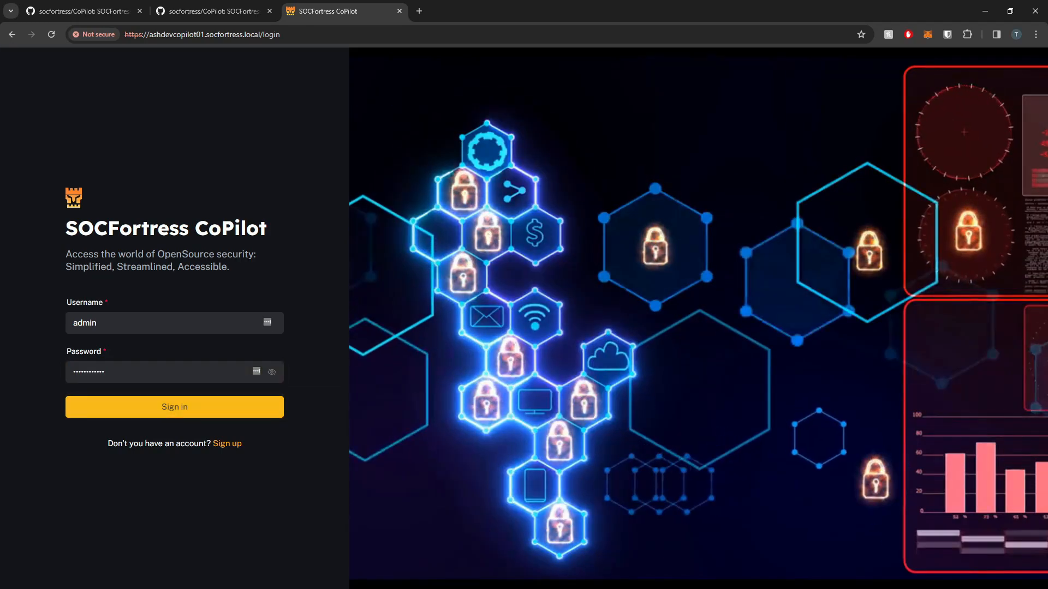
click(174, 407)
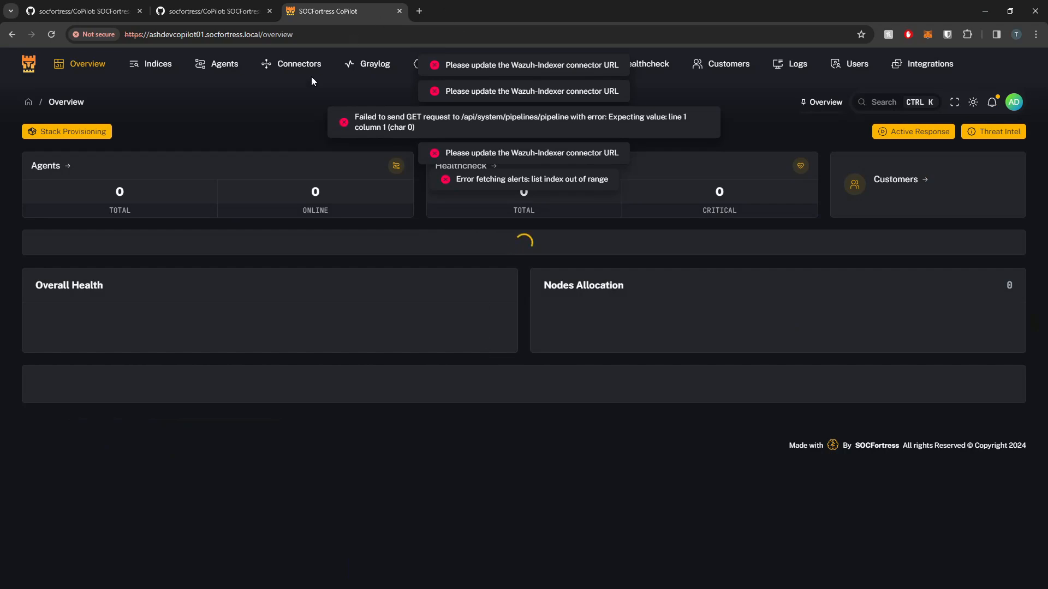
Review the Connectors page listing 14 configured integrations like Wazuh-Indexer, Graylog and Velociraptor
click(298, 63)
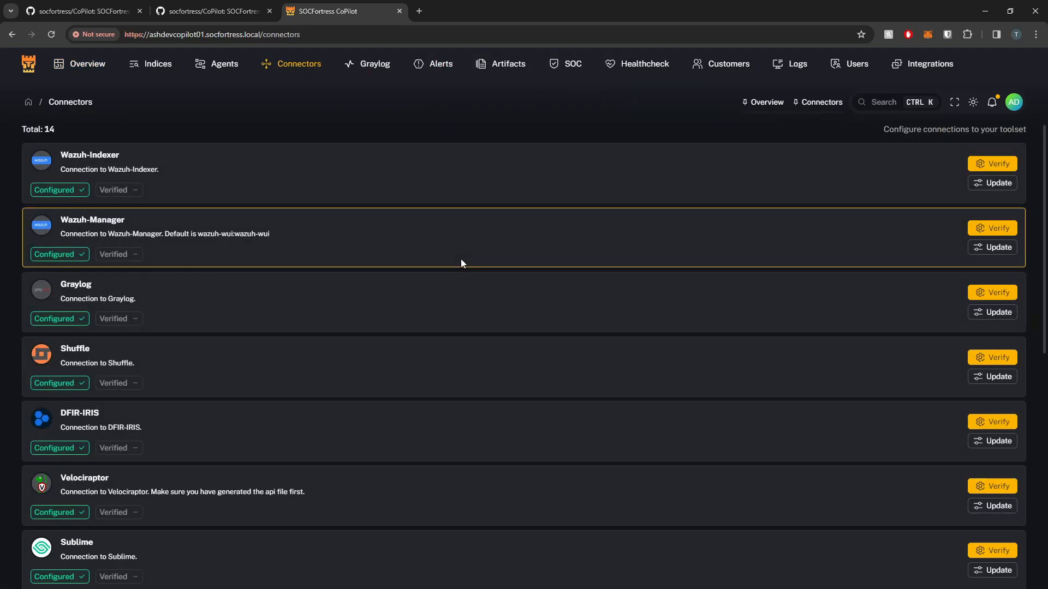
scroll(down, 3)
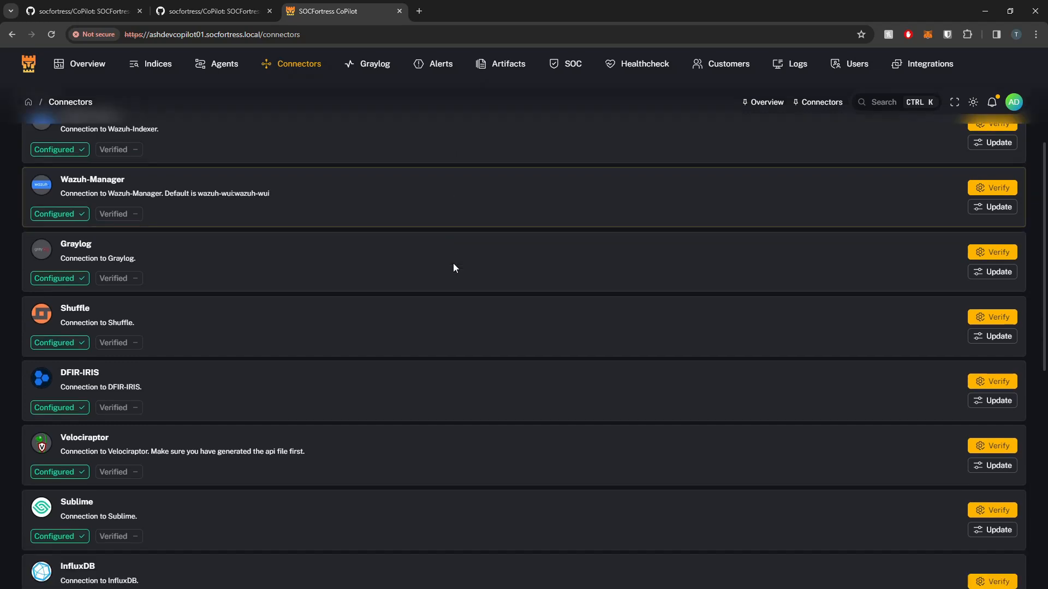
scroll(down, 3)
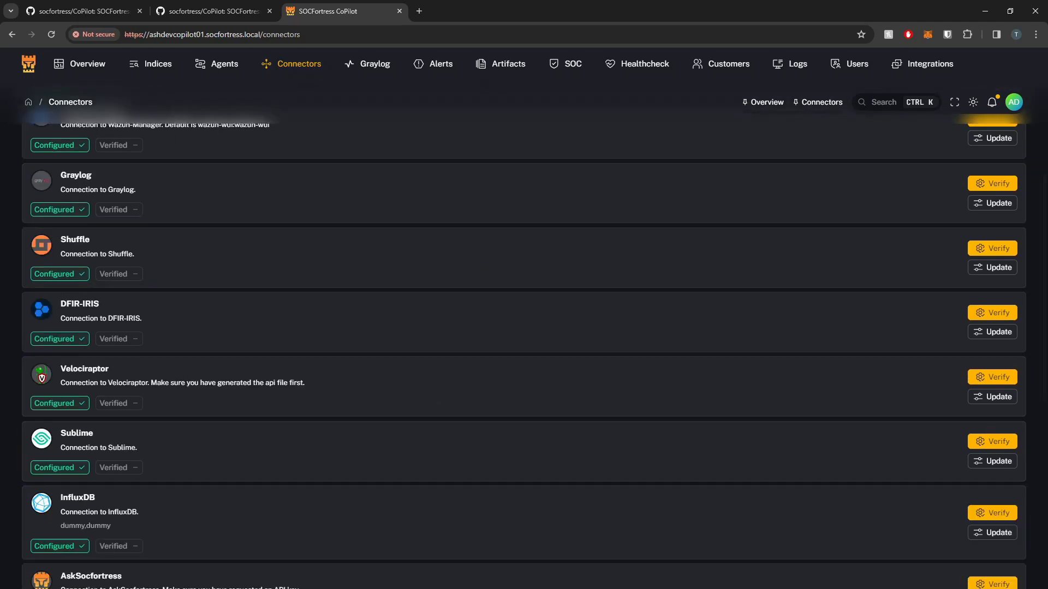
mouse_move(216, 278)
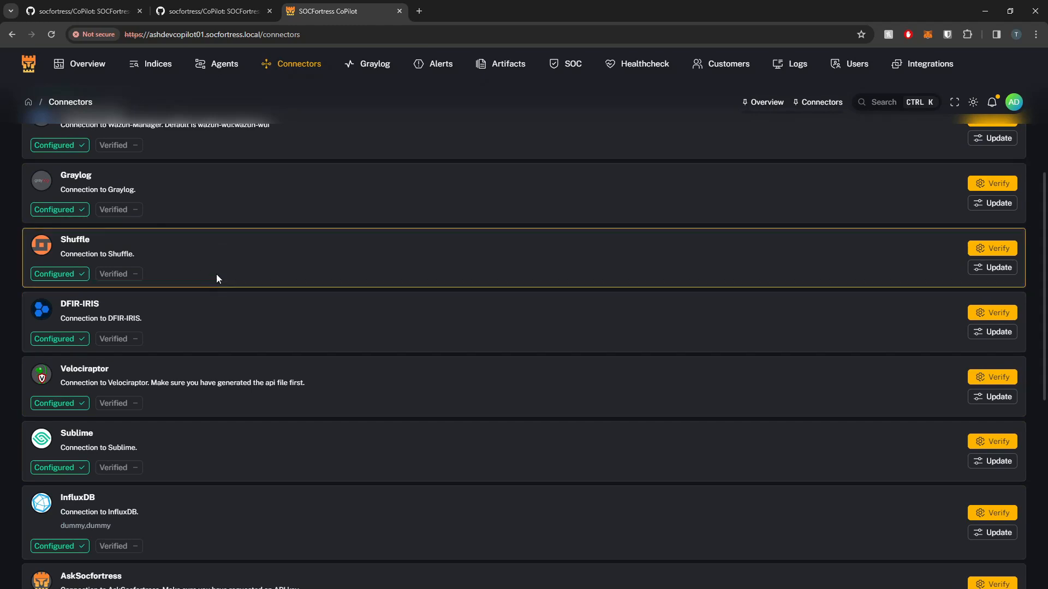
mouse_move(181, 421)
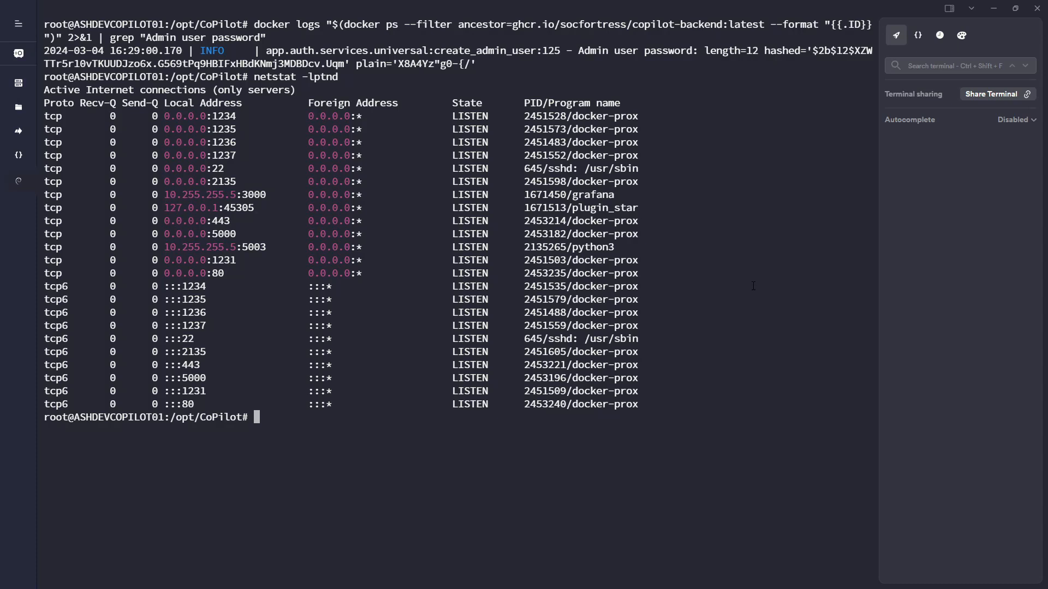
Run docker compose down, pull and up -d in /opt/CoPilot to update and restart the containers
text(docker compose)
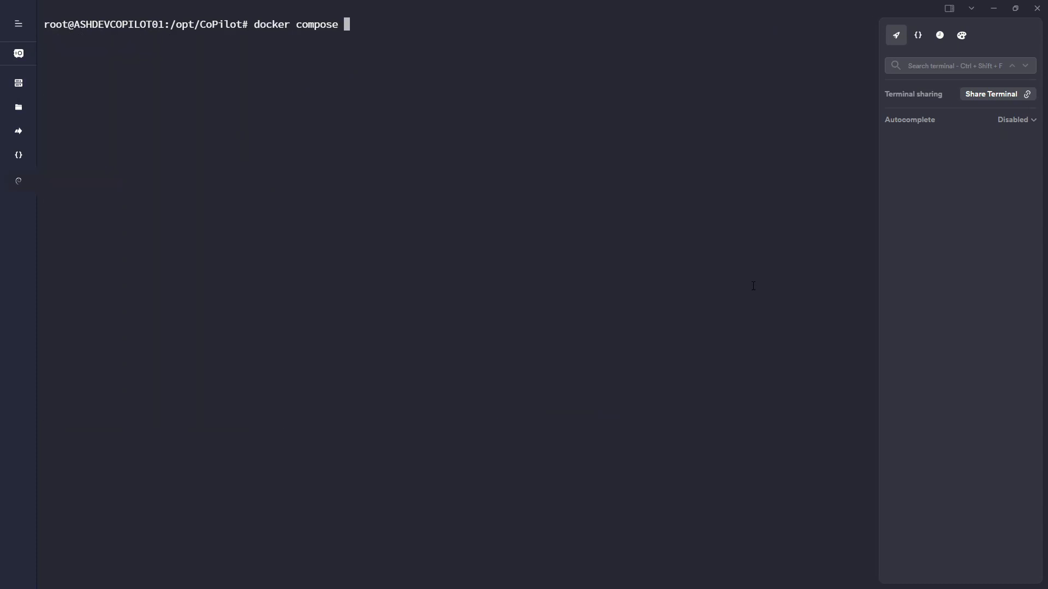
text(down)
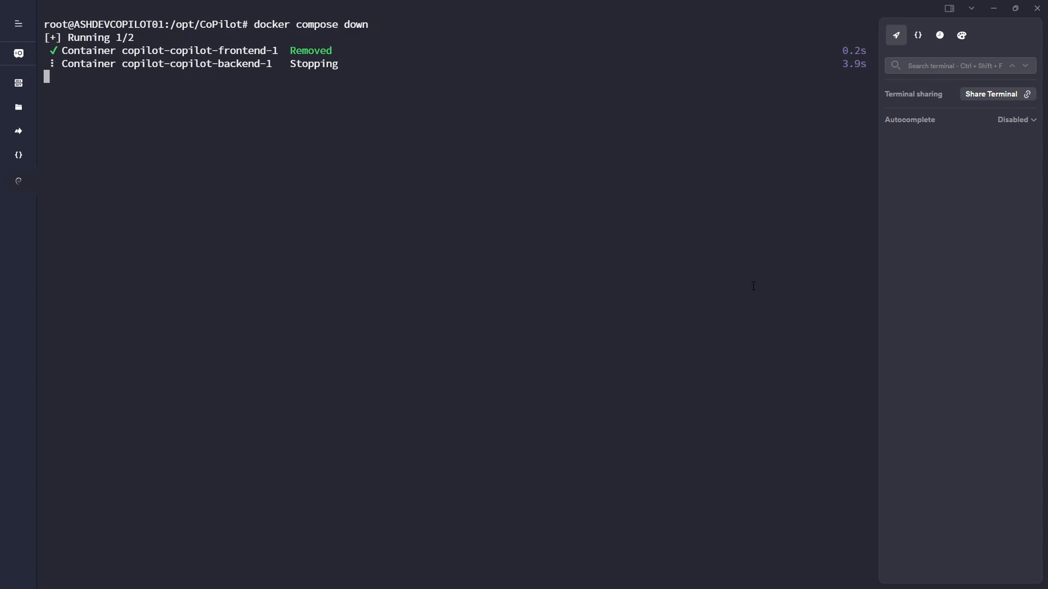
text(d)
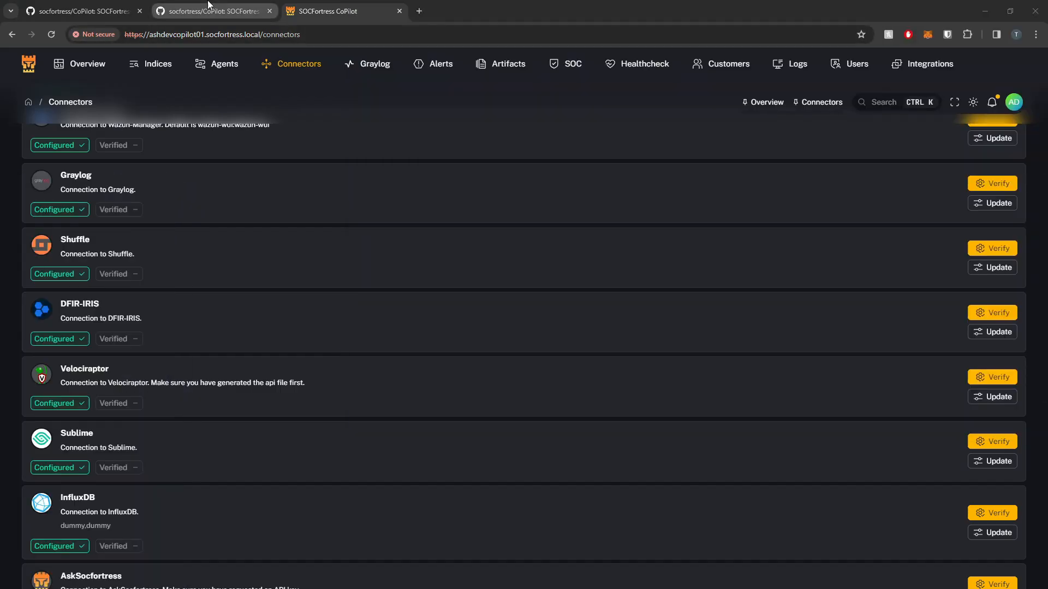
click(213, 11)
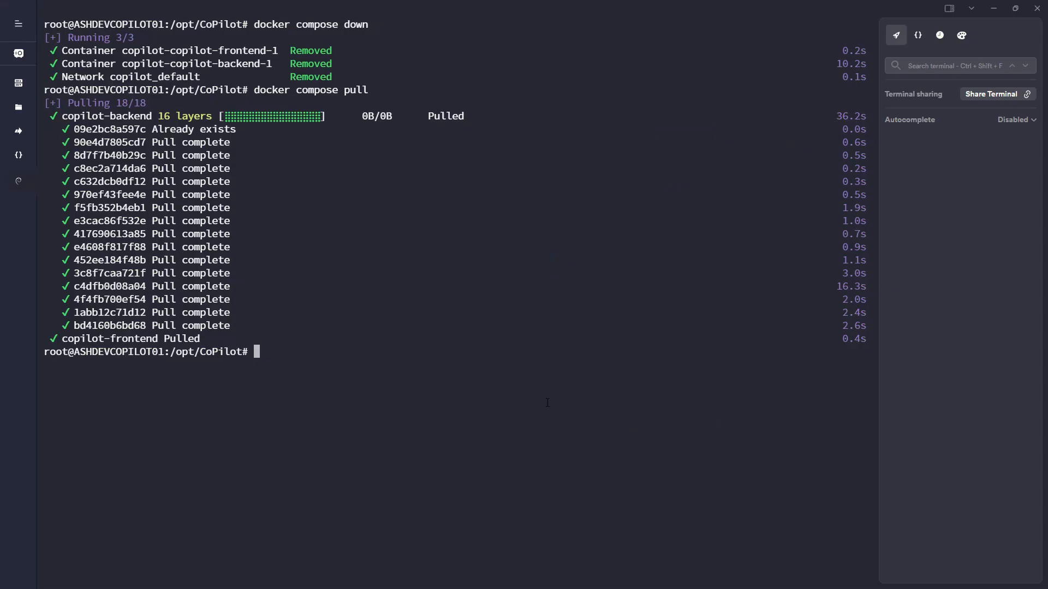
text(docker compose up -d)
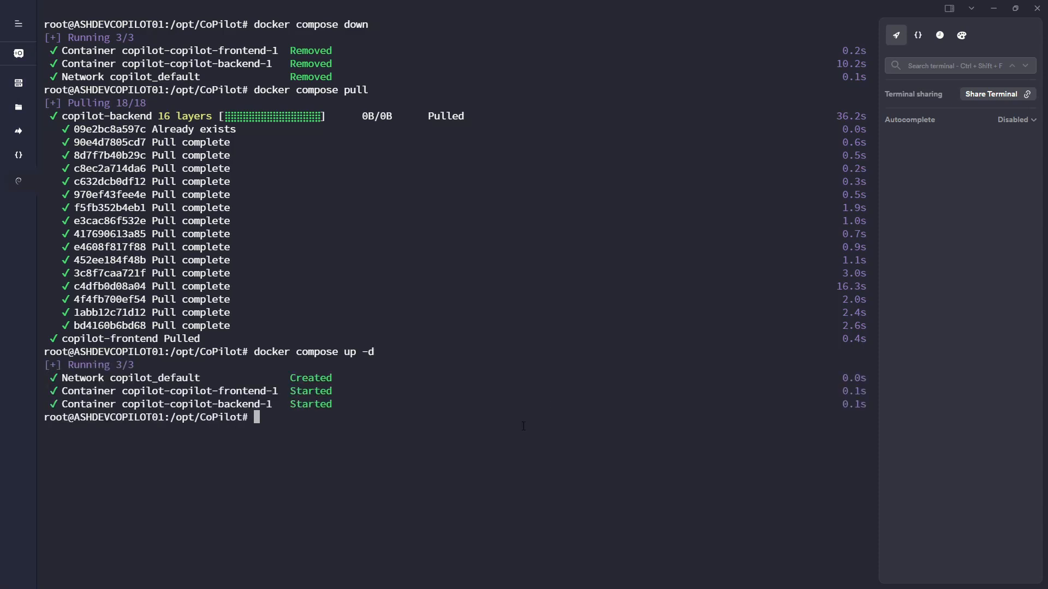
mouse_move(389, 7)
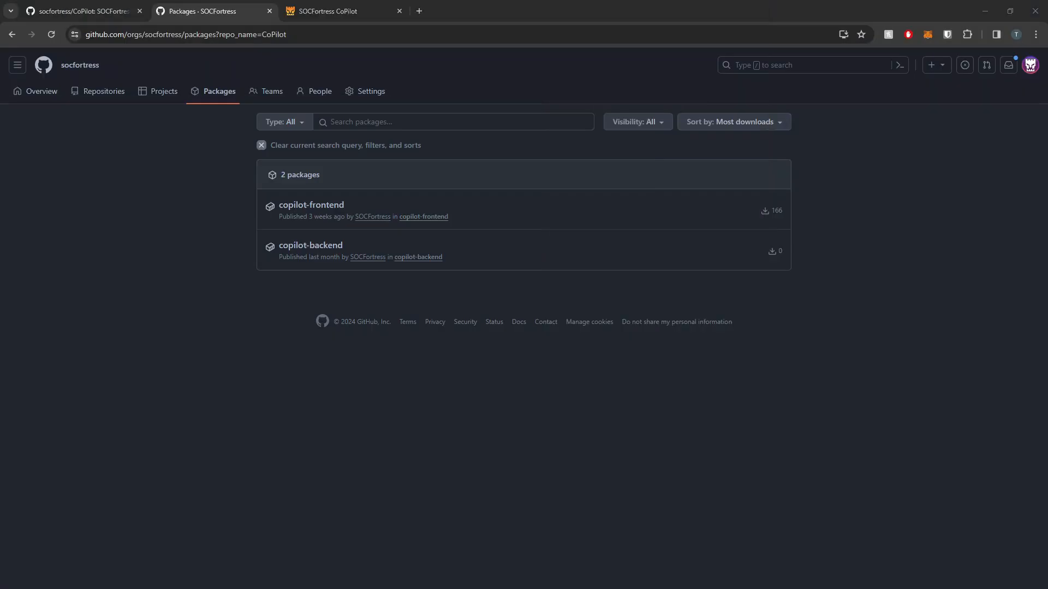
Reload the CoPilot connectors page after the update and dismiss the cluster health error
click(340, 11)
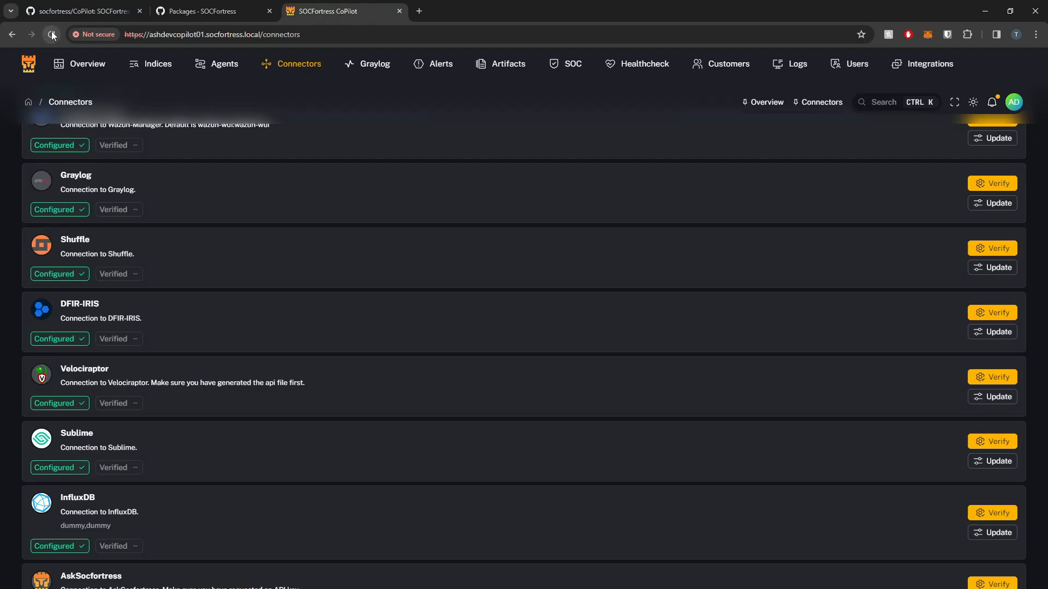
click(51, 34)
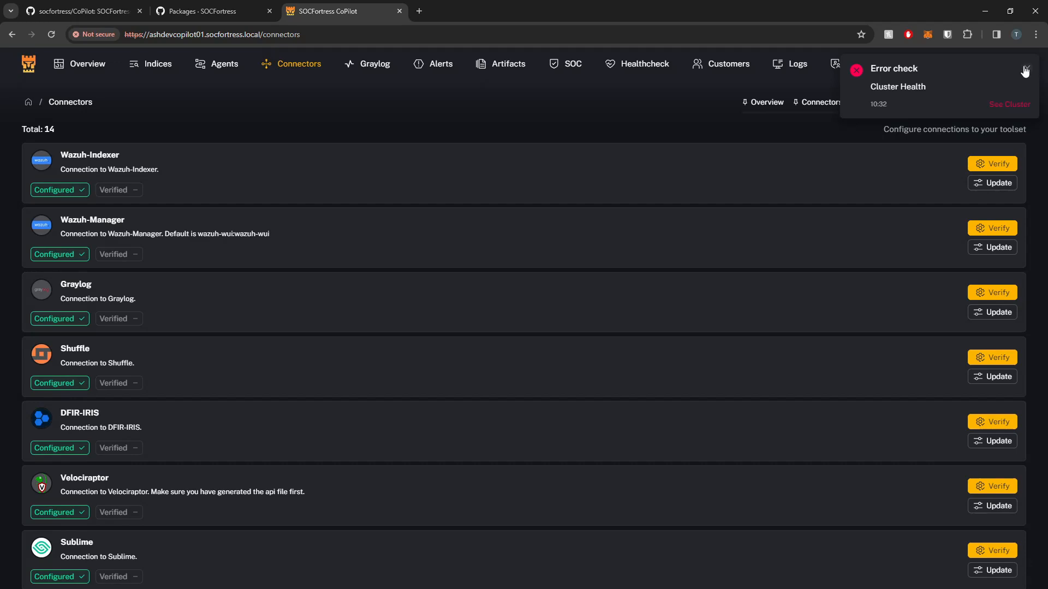
click(86, 63)
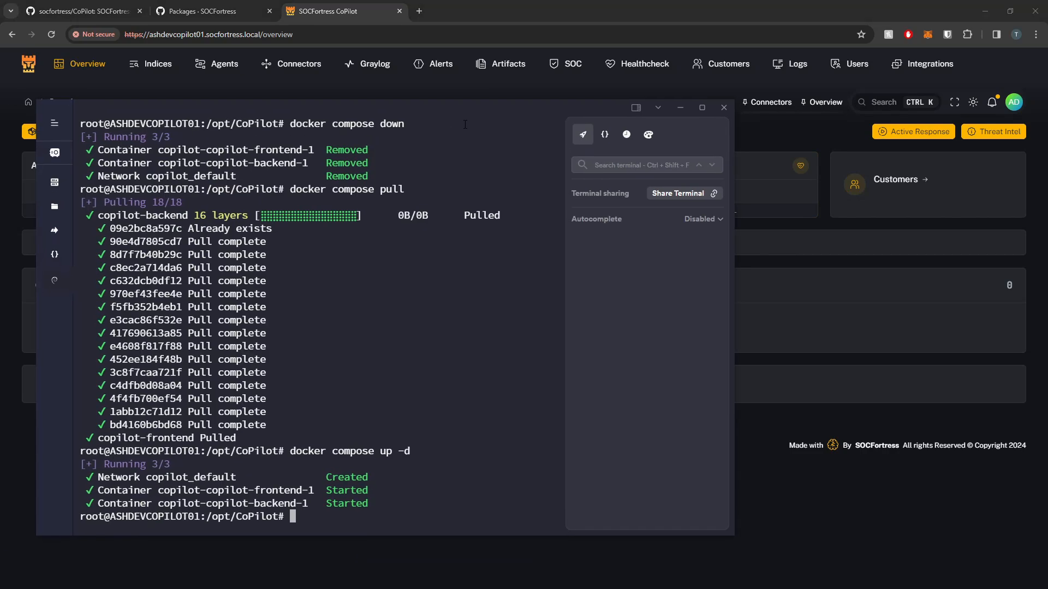
Highlight the docker compose pull command and return to the CoPilot GitHub repository
double_click(346, 189)
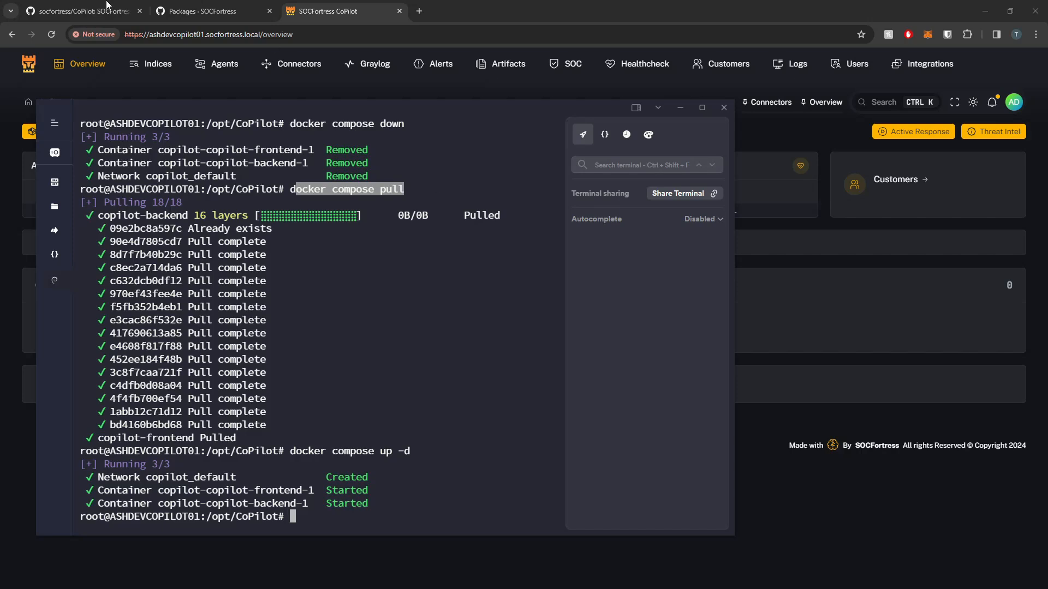
click(79, 11)
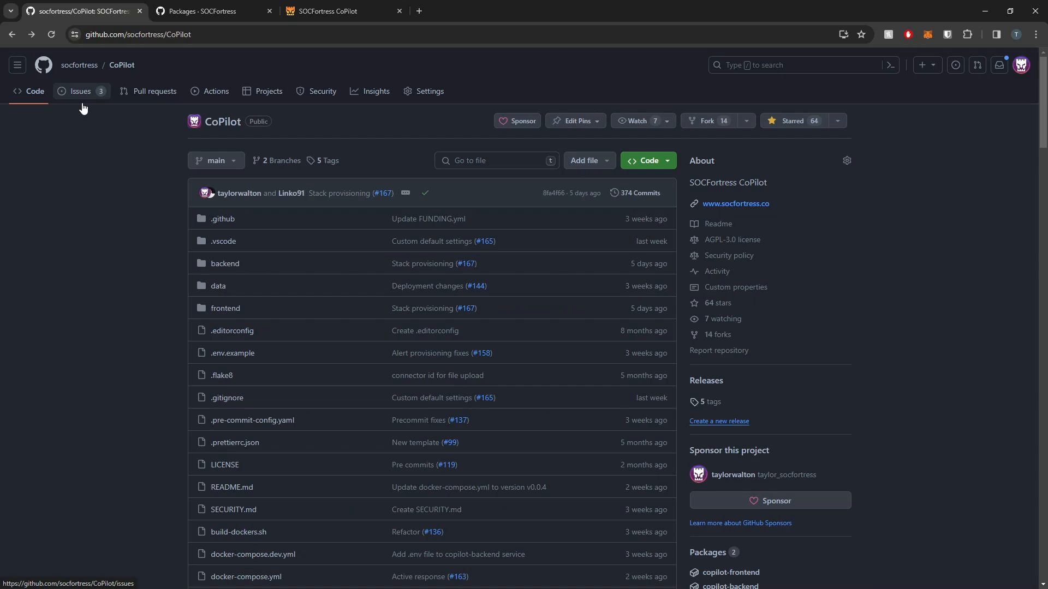
mouse_move(129, 154)
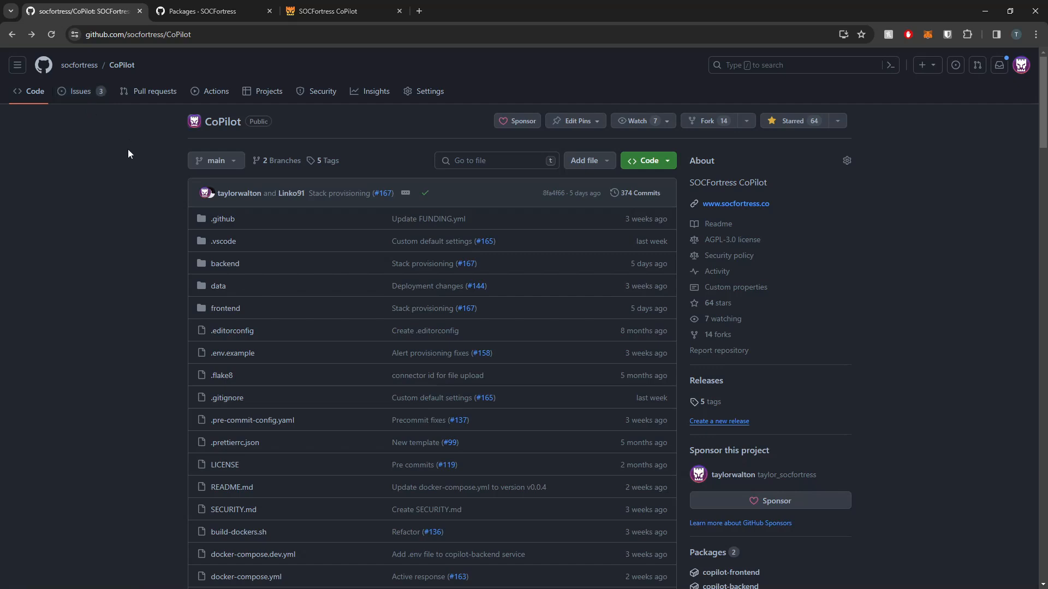
mouse_move(79, 94)
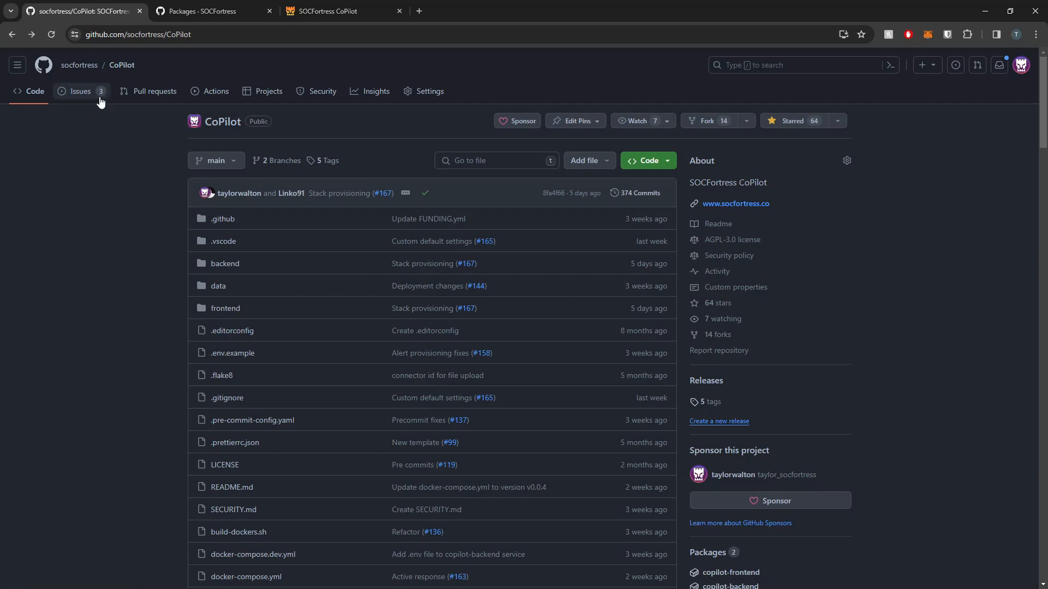
mouse_move(171, 109)
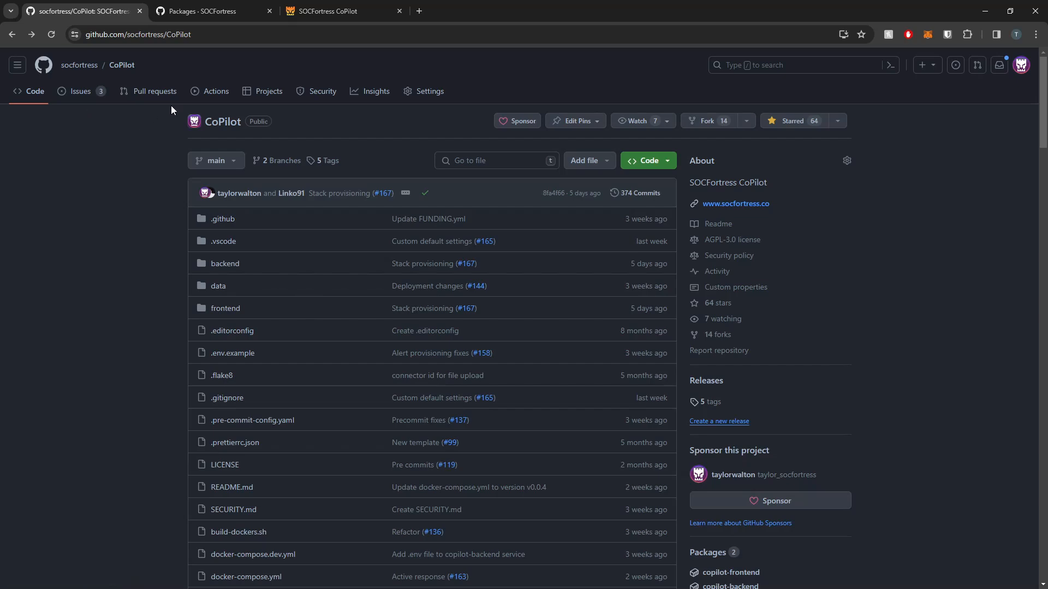
scroll(down, 3)
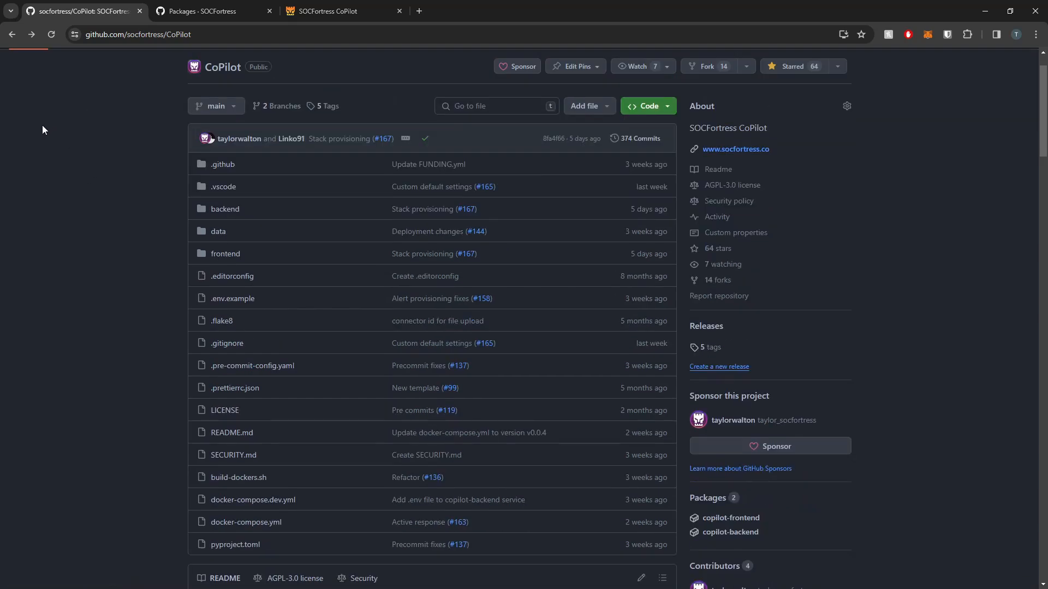